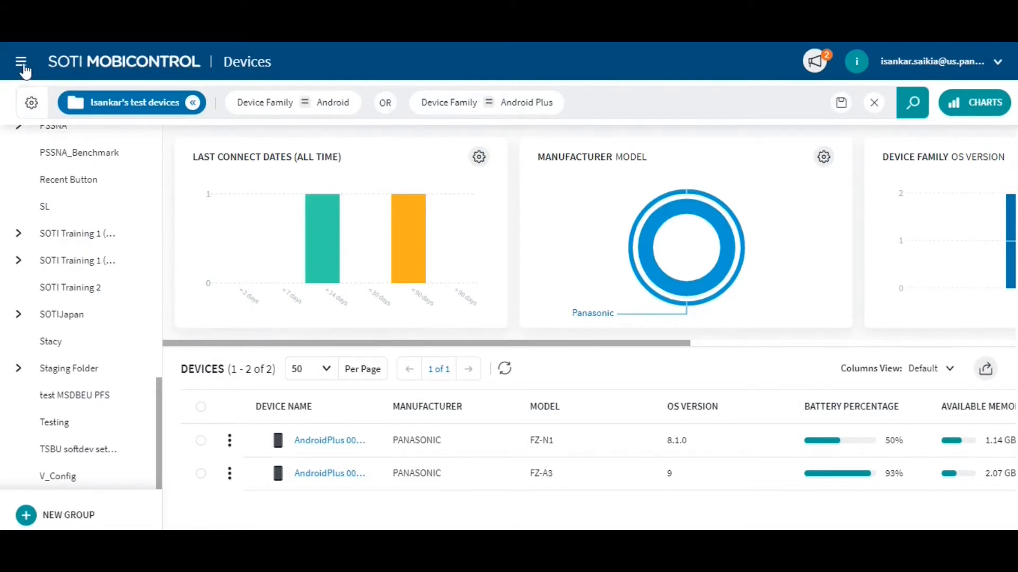
# - Open Global Settings under System Settings in the main navigation menu
pyautogui.click(21, 63)
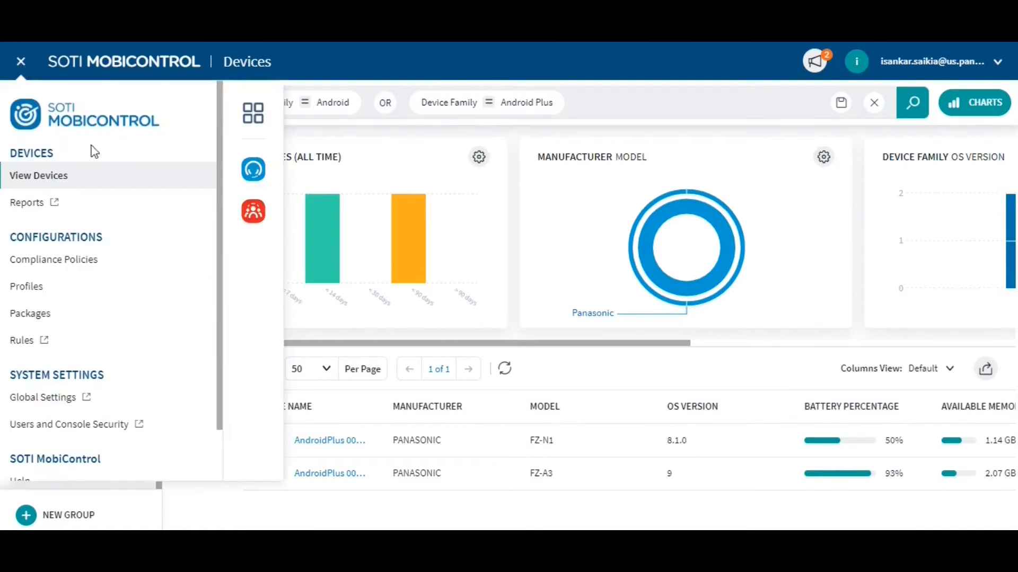
pyautogui.scroll(-3)
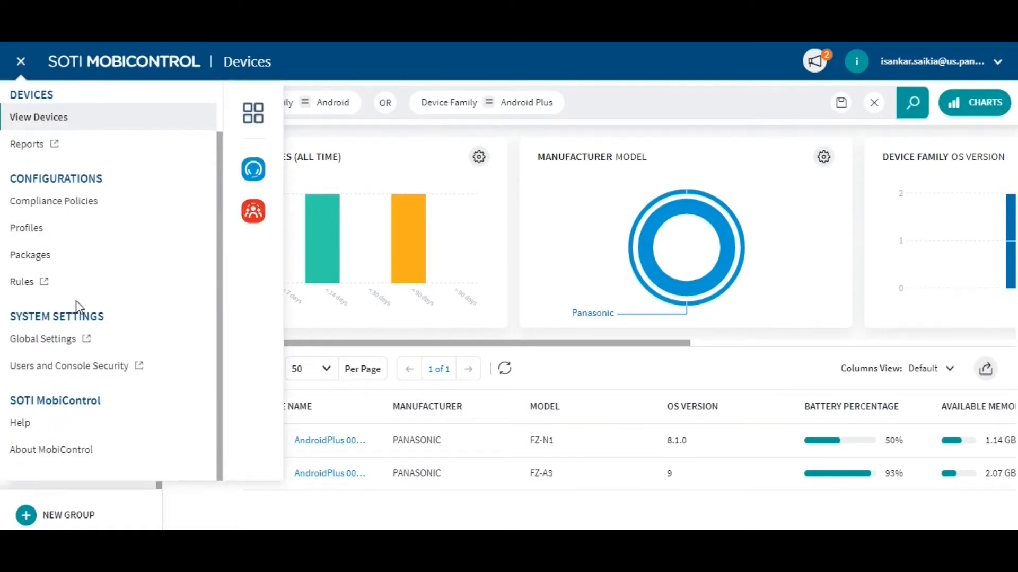
pyautogui.moveTo(57, 343)
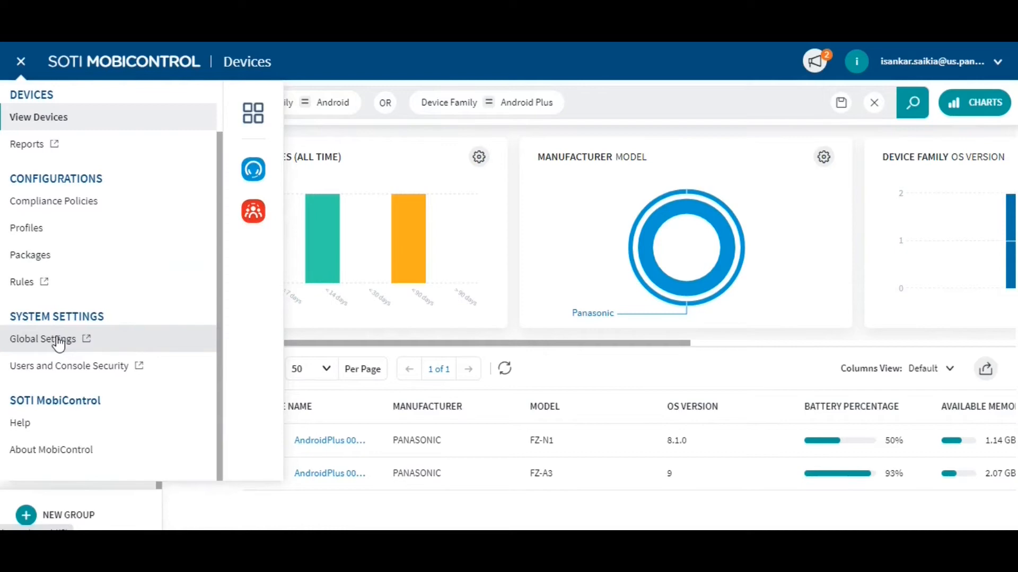
pyautogui.click(42, 339)
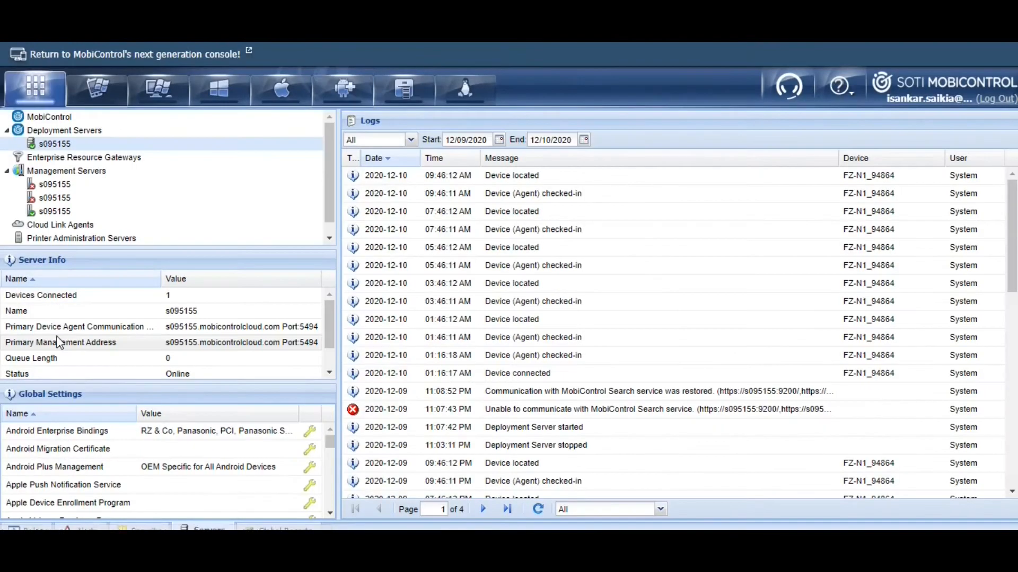
# - Switch to Android Plus to view the 14 existing Application Catalog rules
pyautogui.click(342, 89)
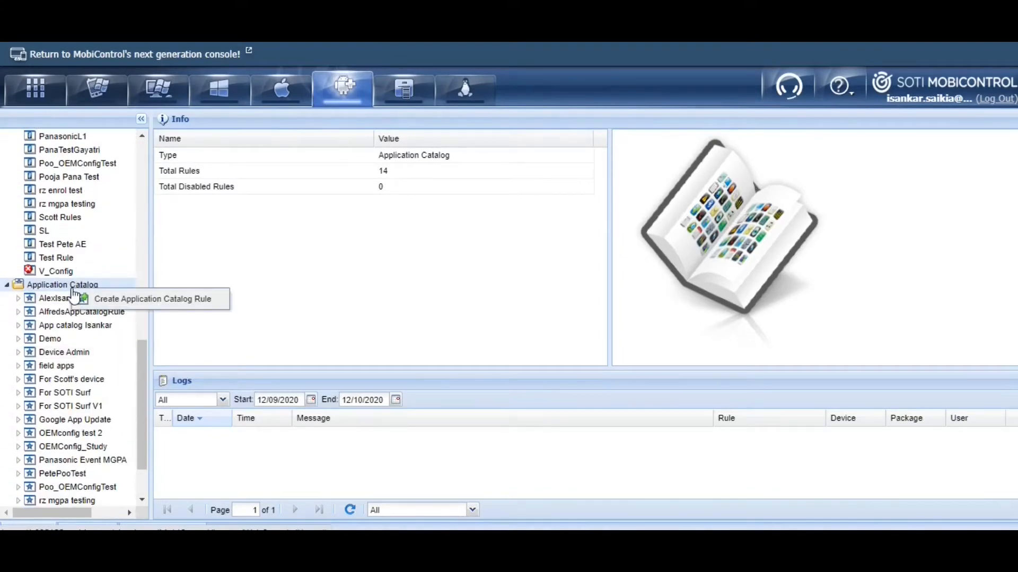
# - Create an Application Catalog rule named 'Toughbook OEM Config…' and continue to its apps
pyautogui.click(152, 299)
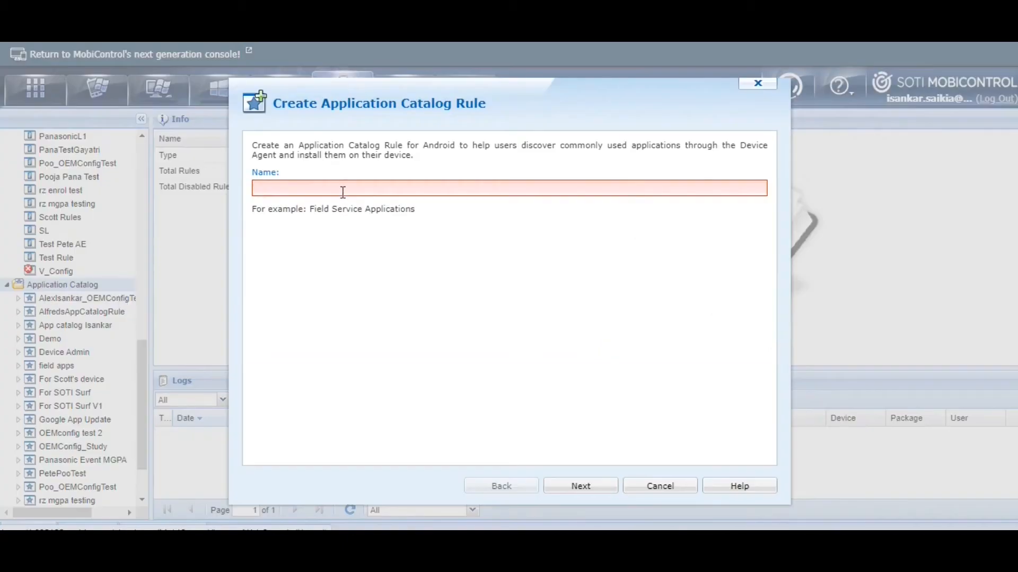
pyautogui.write('Toughbook OEM Config te')
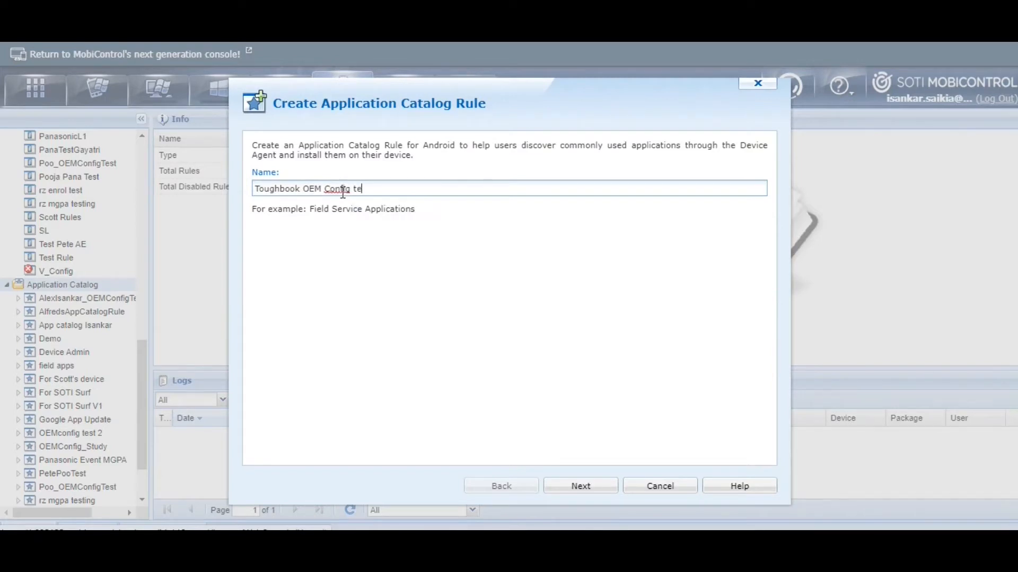
pyautogui.click(580, 485)
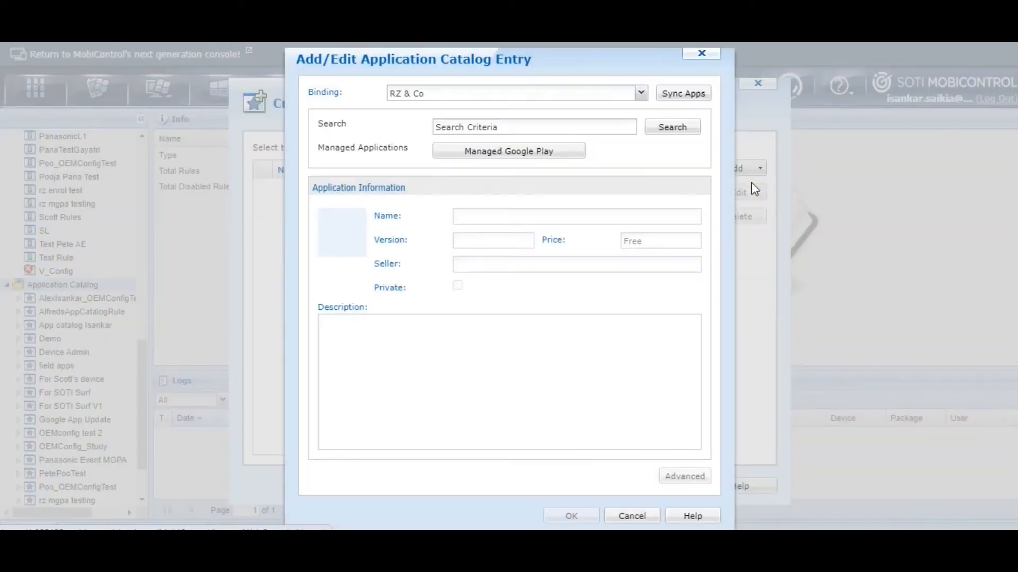
# - Set the entry's binding to Panasonic SE and select the TOUGHBOOK OEMConfig app
pyautogui.click(640, 92)
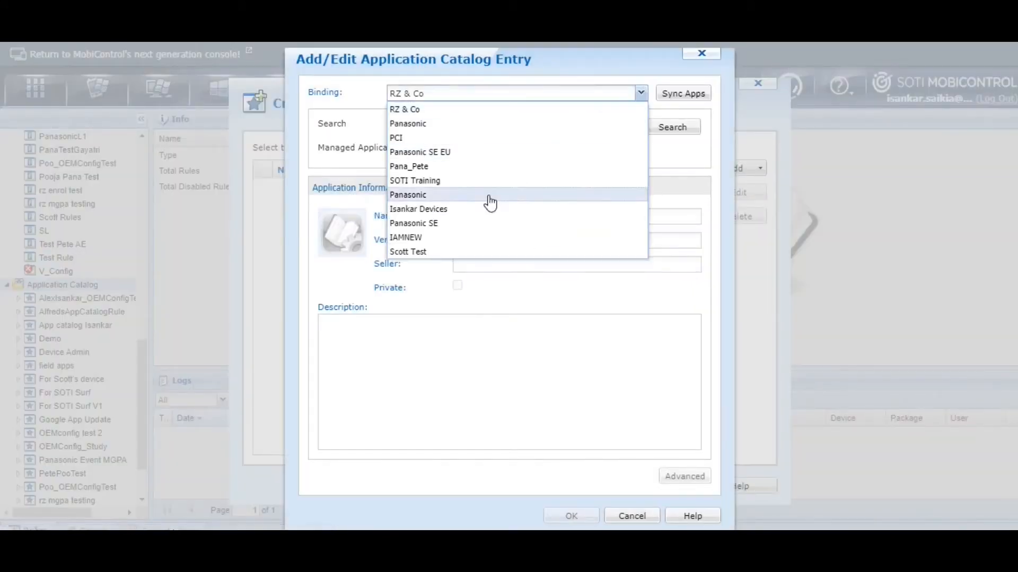
pyautogui.click(414, 224)
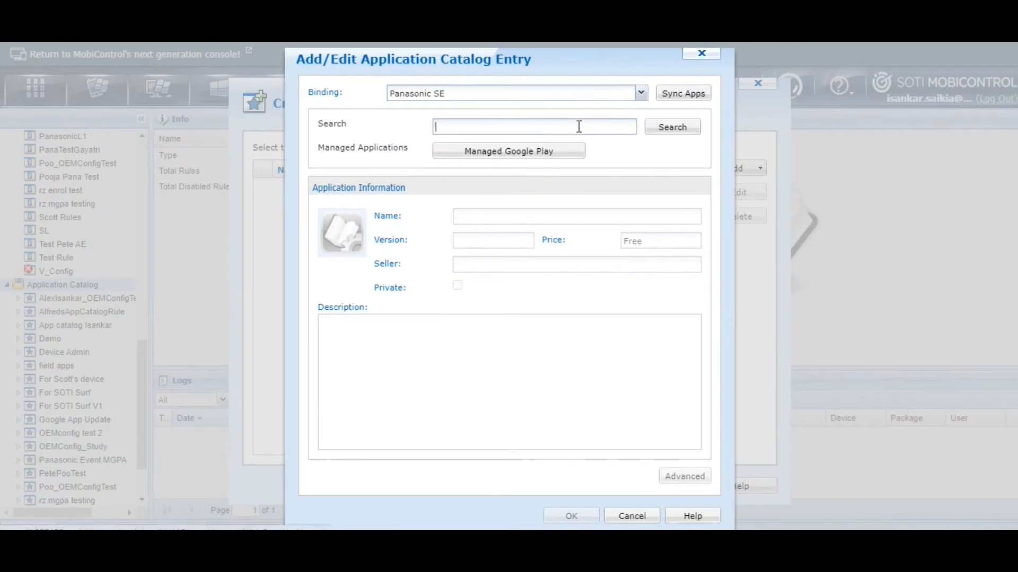
pyautogui.write('Toughbook')
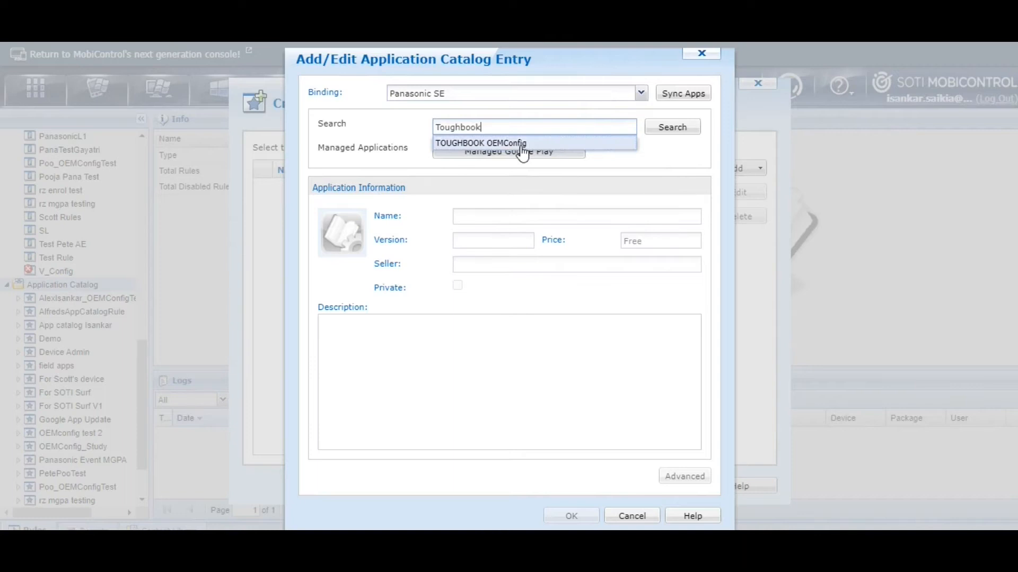
pyautogui.click(480, 143)
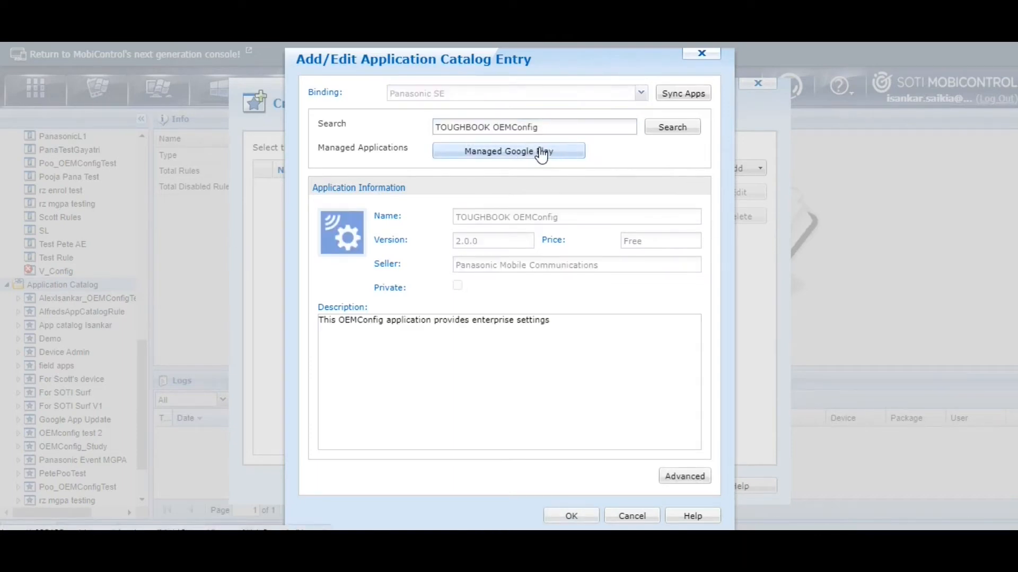
pyautogui.moveTo(559, 127)
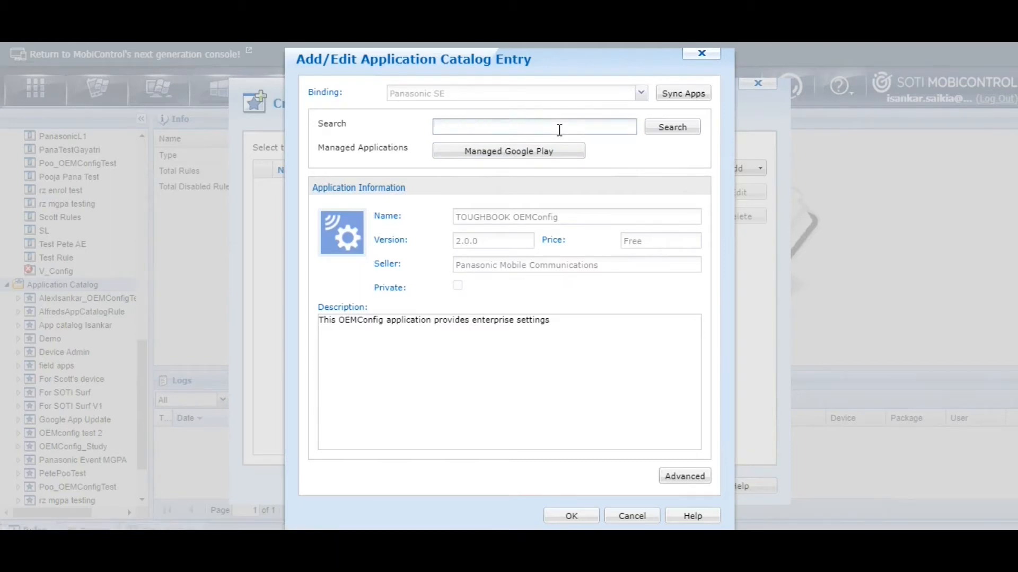
pyautogui.click(509, 150)
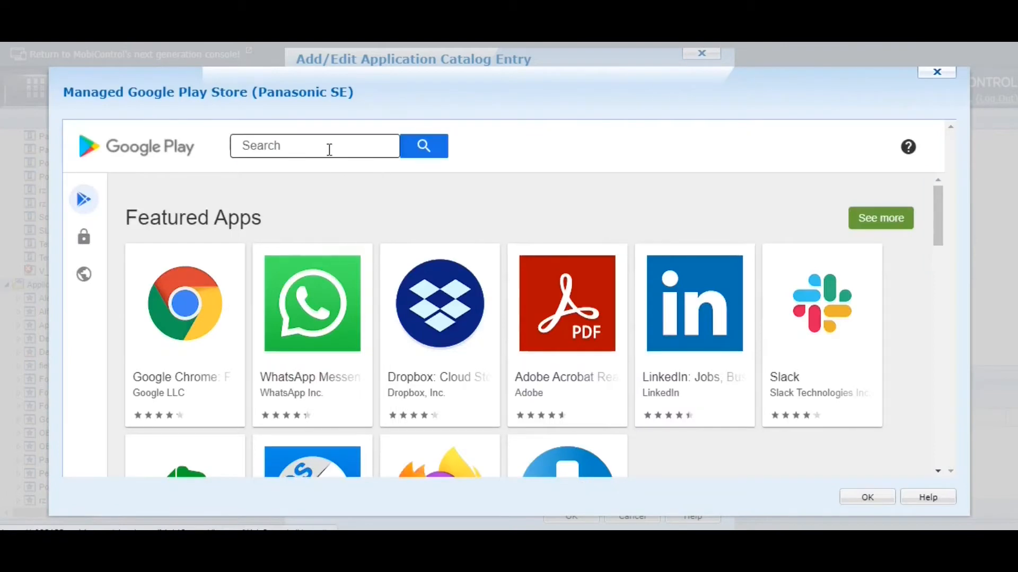
pyautogui.write('Toughbook OEM')
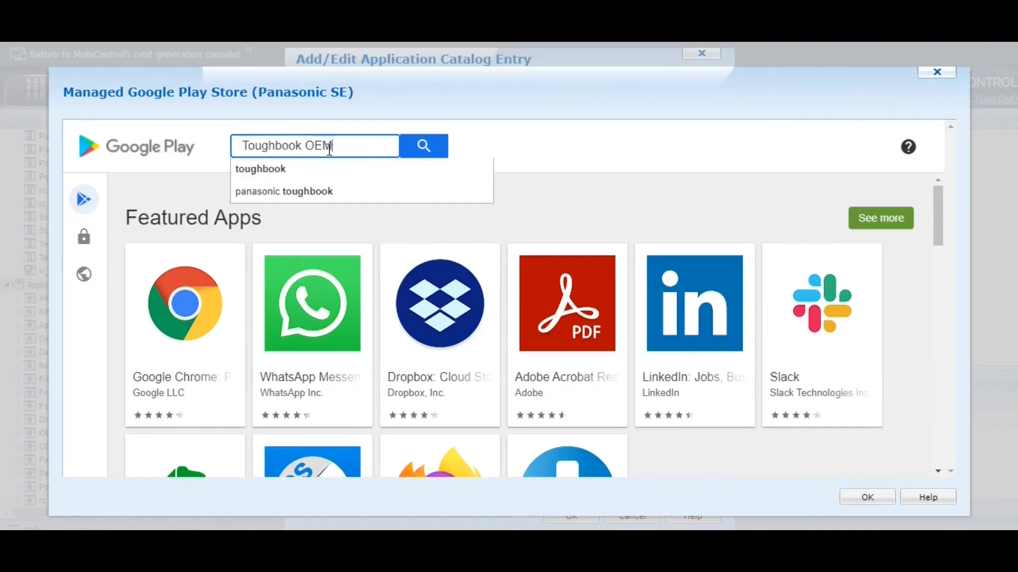
pyautogui.click(423, 145)
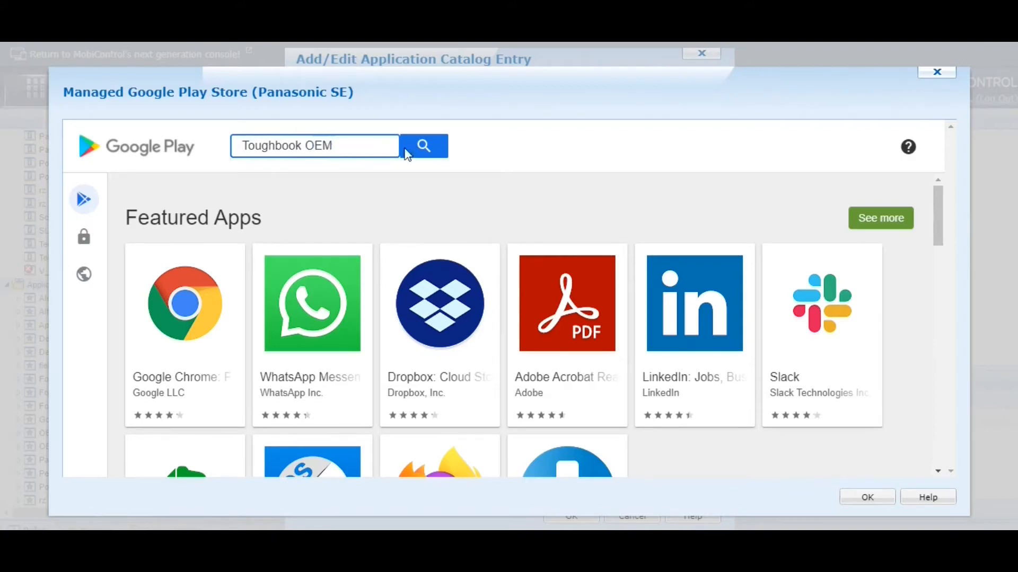
pyautogui.click(423, 145)
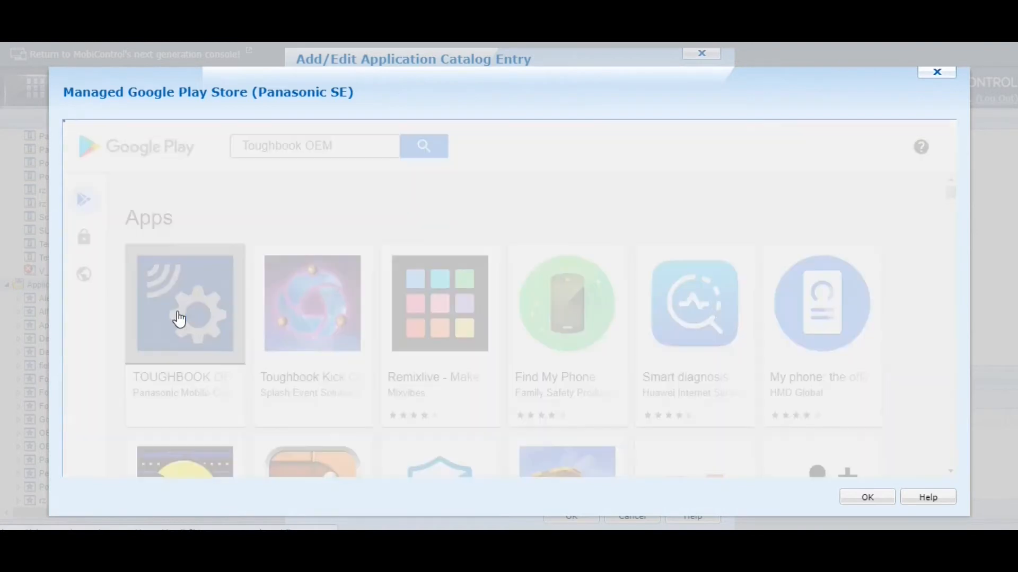
pyautogui.click(180, 317)
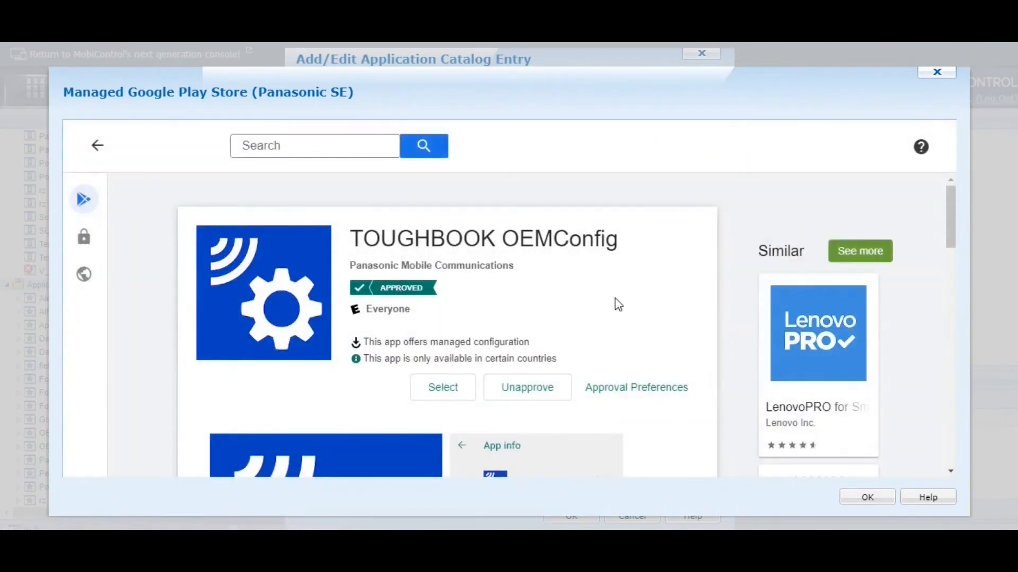
pyautogui.scroll(-3)
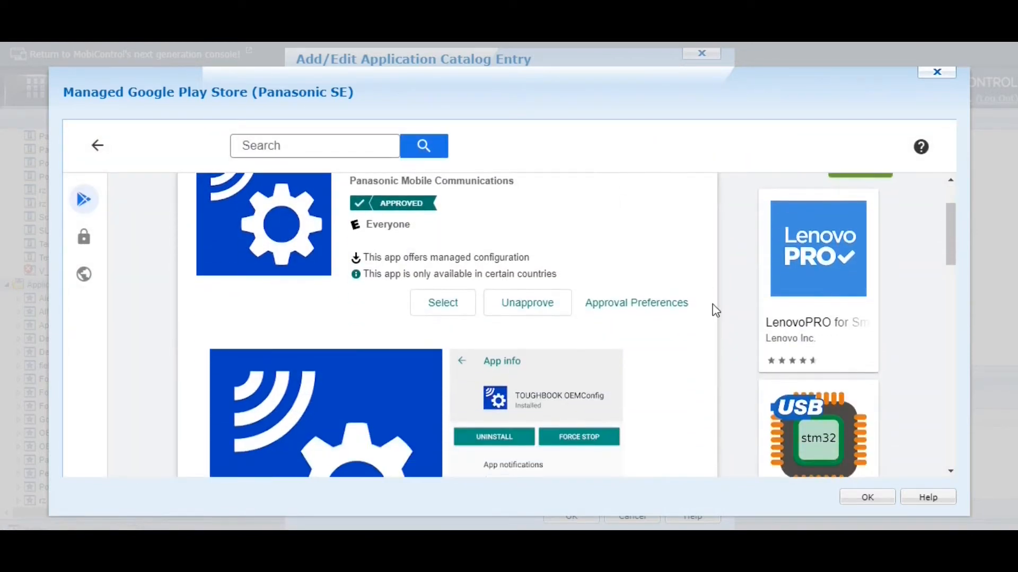
pyautogui.scroll(-3)
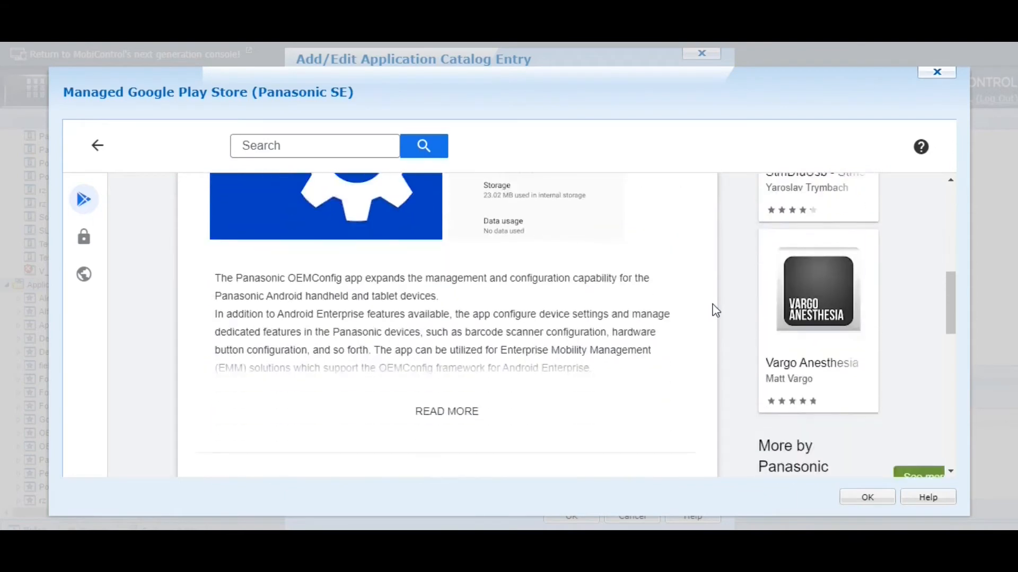
pyautogui.click(447, 412)
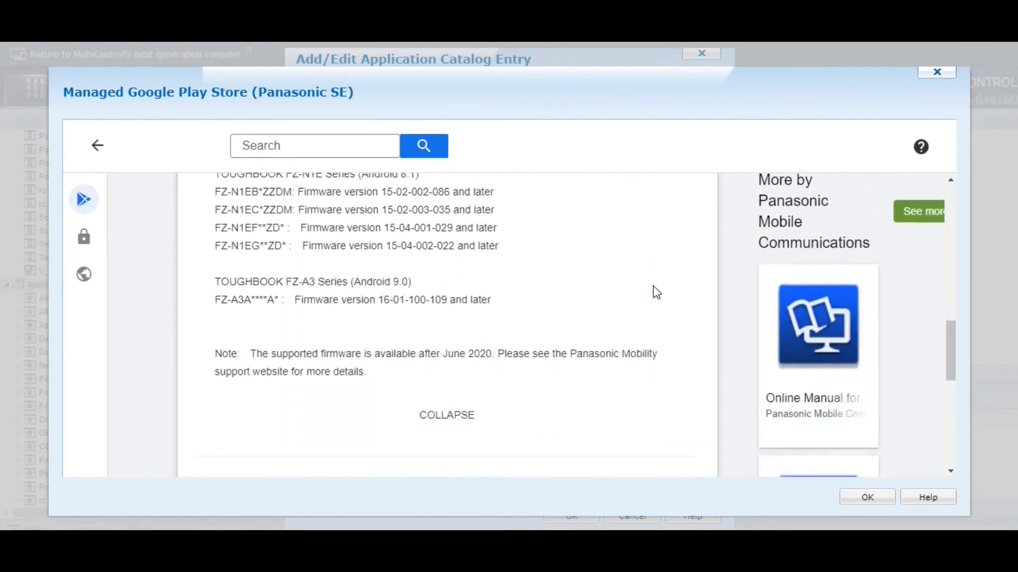
pyautogui.scroll(-3)
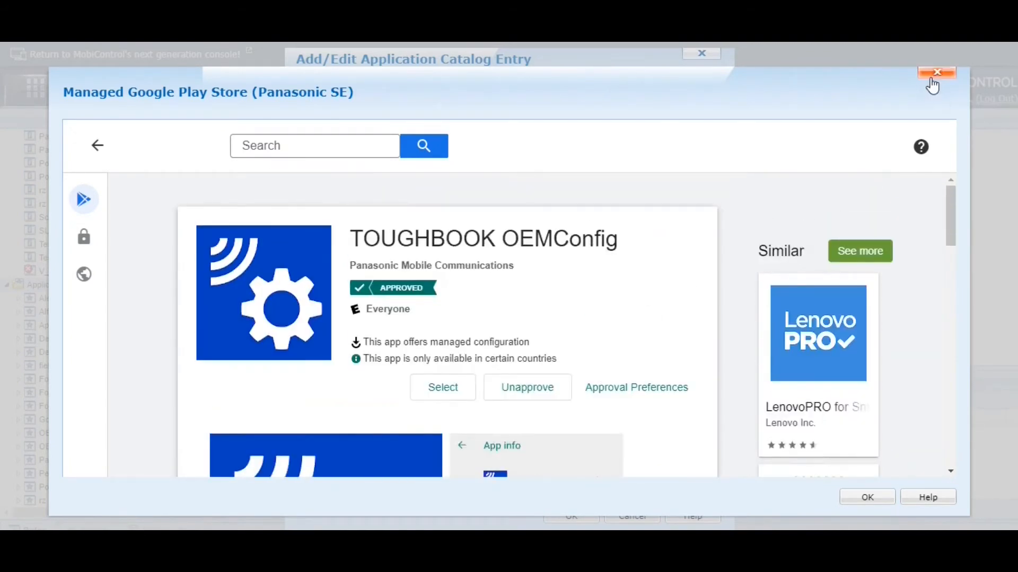
pyautogui.click(936, 71)
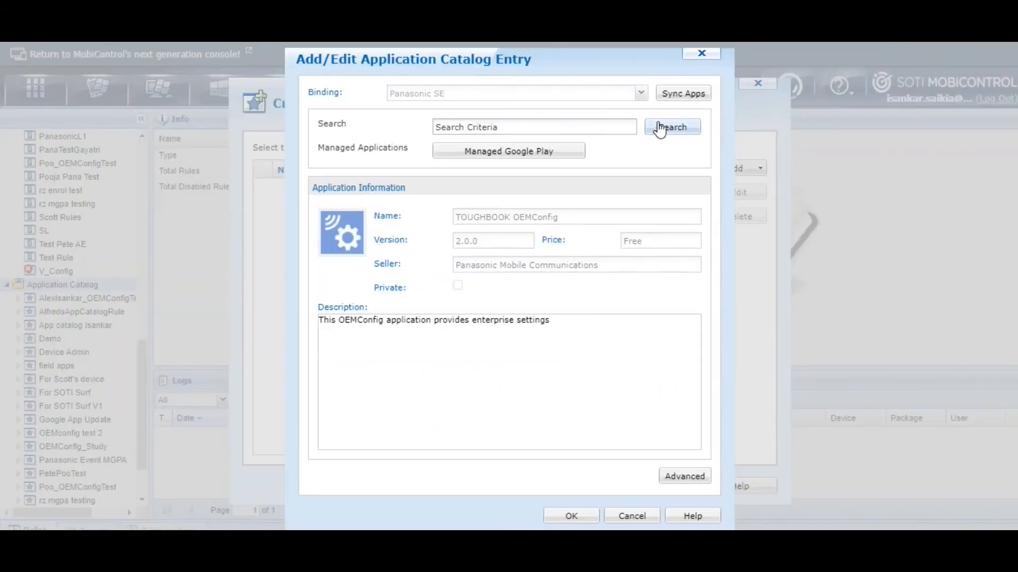
# - Search 'Tough' to find TOUGHBOOK OEMConfig and open the entry's Advanced settings
pyautogui.click(560, 127)
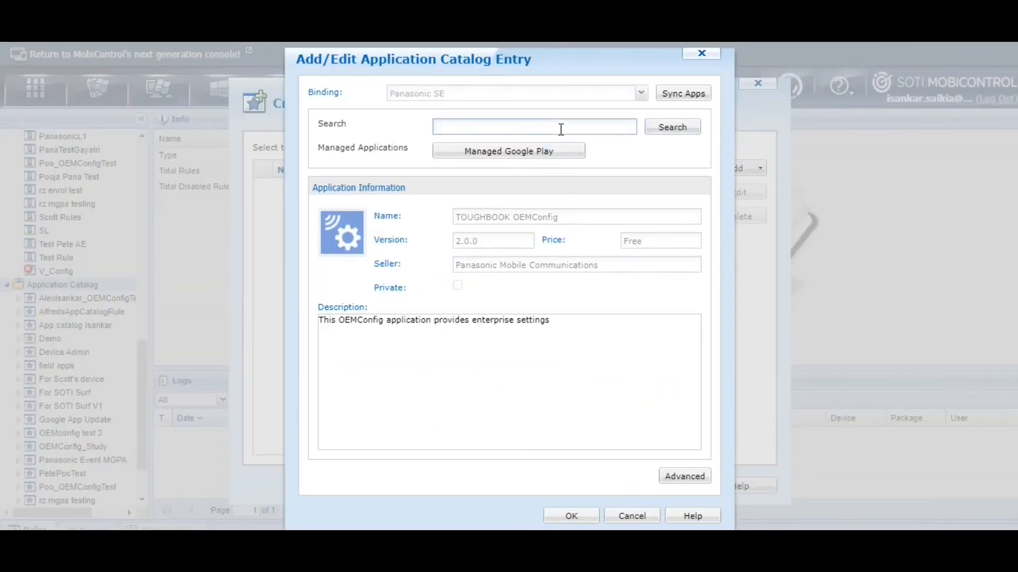
pyautogui.write('Tough')
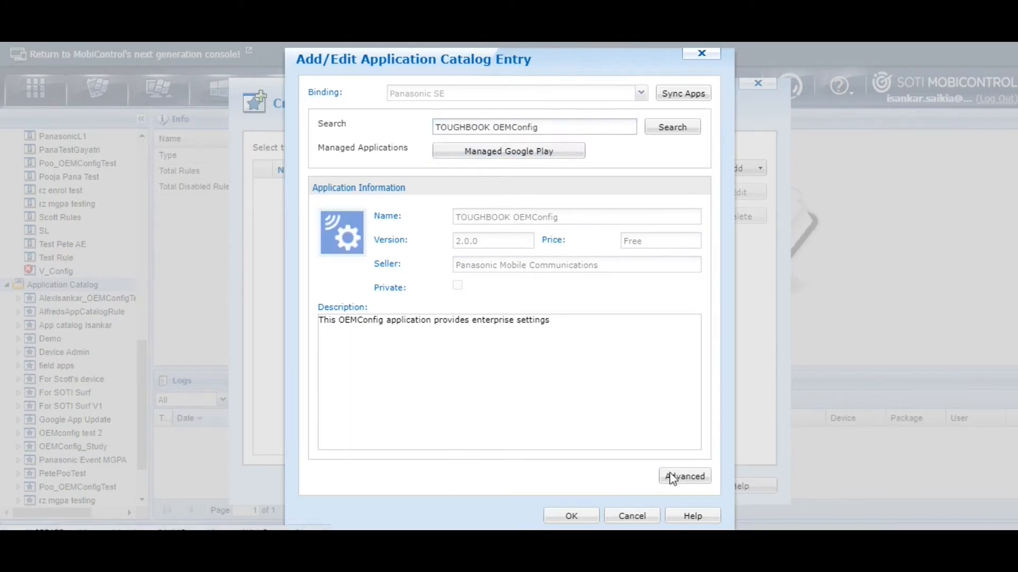
pyautogui.click(683, 476)
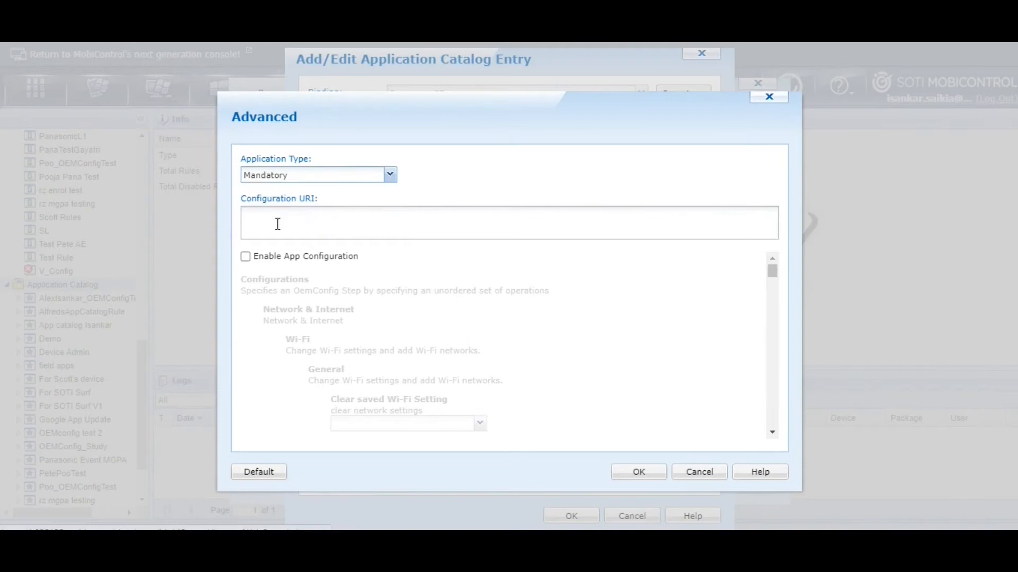
# - Enable App Configuration for the mandatory TOUGHBOOK OEMConfig entry
pyautogui.click(244, 256)
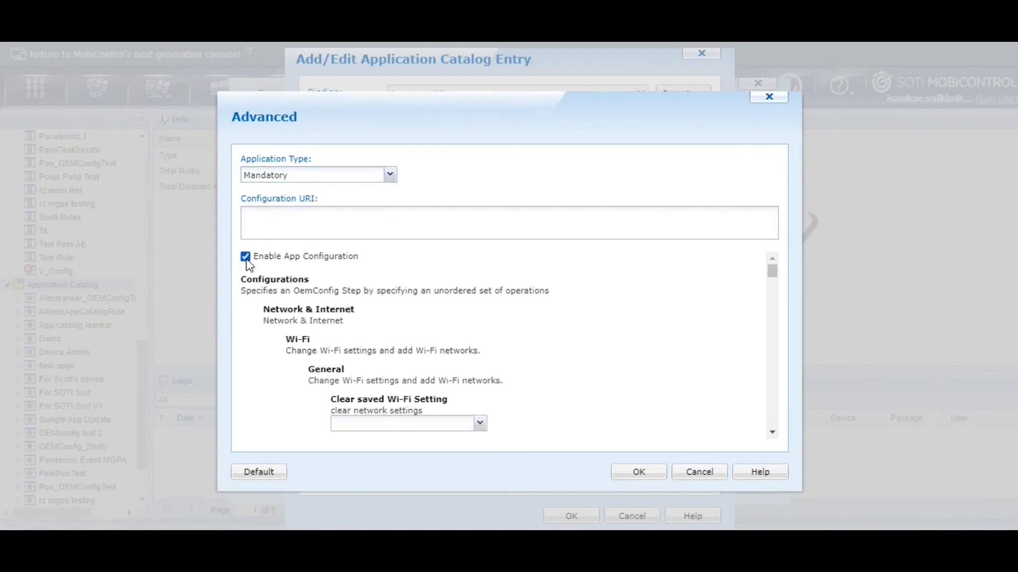
pyautogui.scroll(-3)
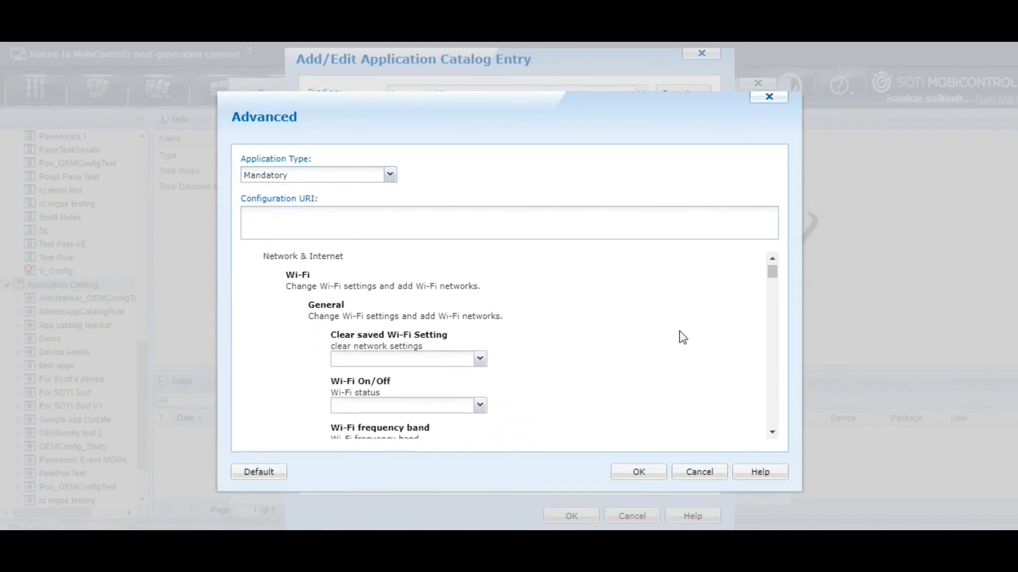
pyautogui.scroll(-3)
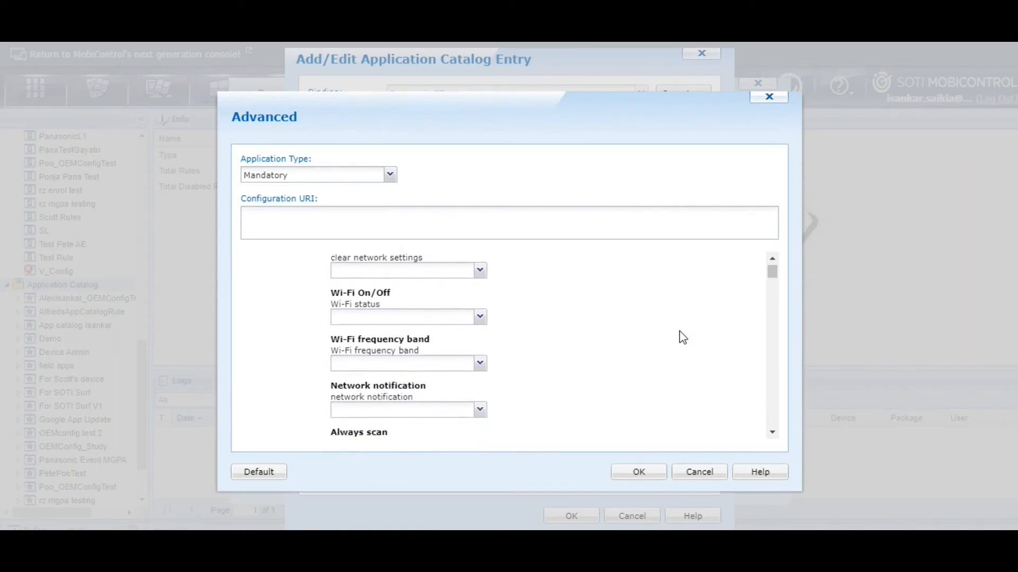
pyautogui.scroll(-3)
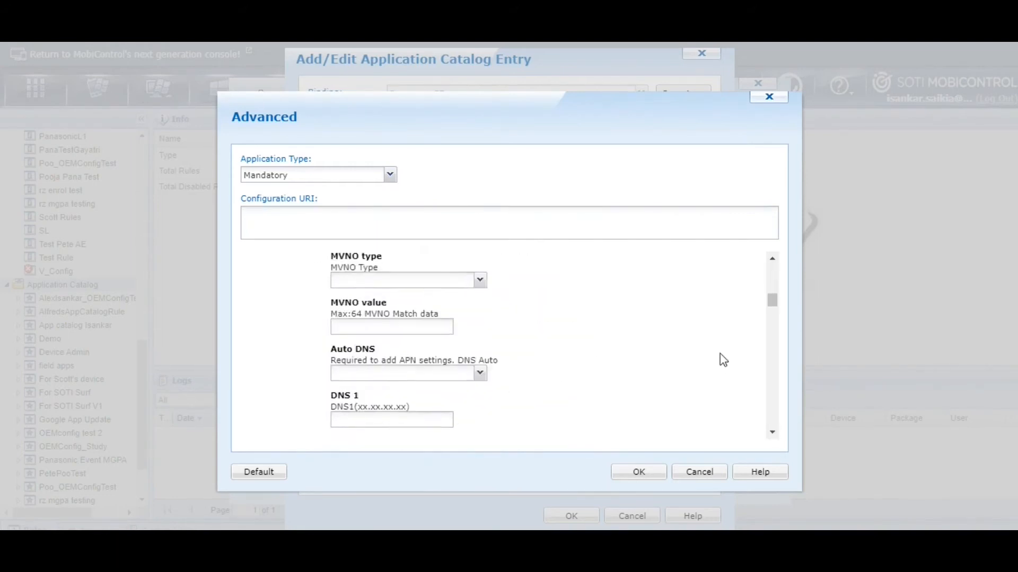
pyautogui.scroll(-3)
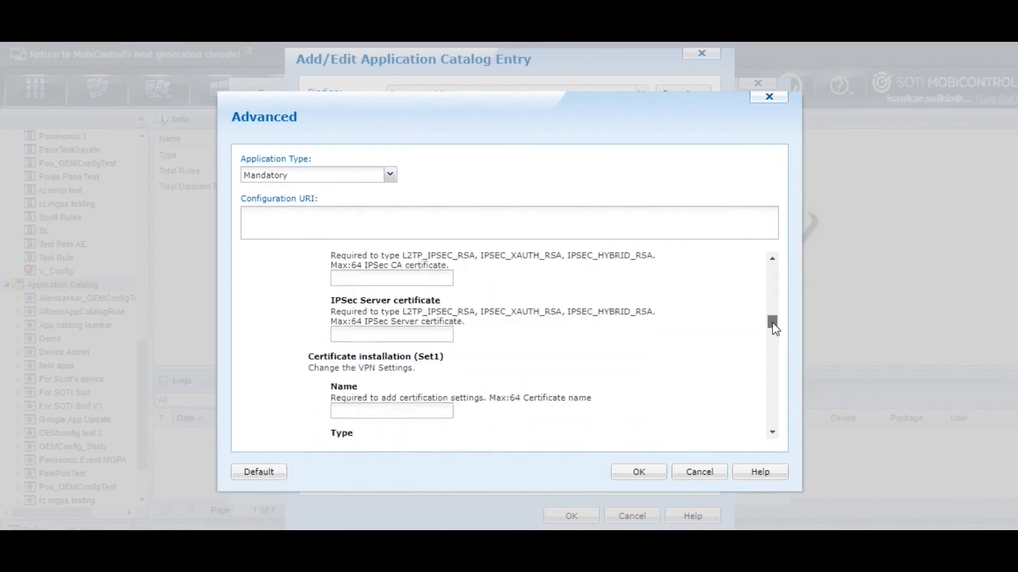
pyautogui.scroll(-3)
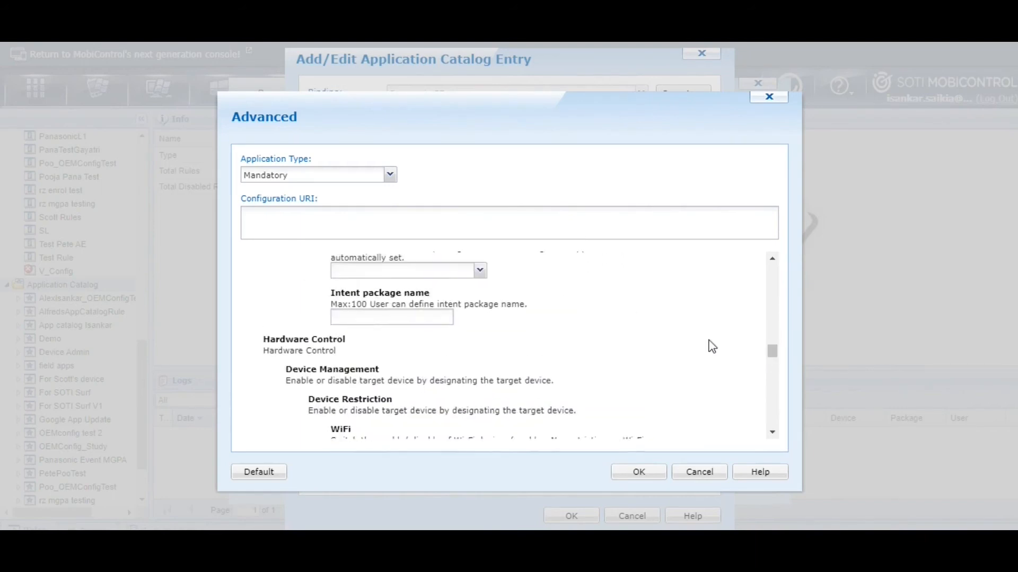
pyautogui.scroll(-3)
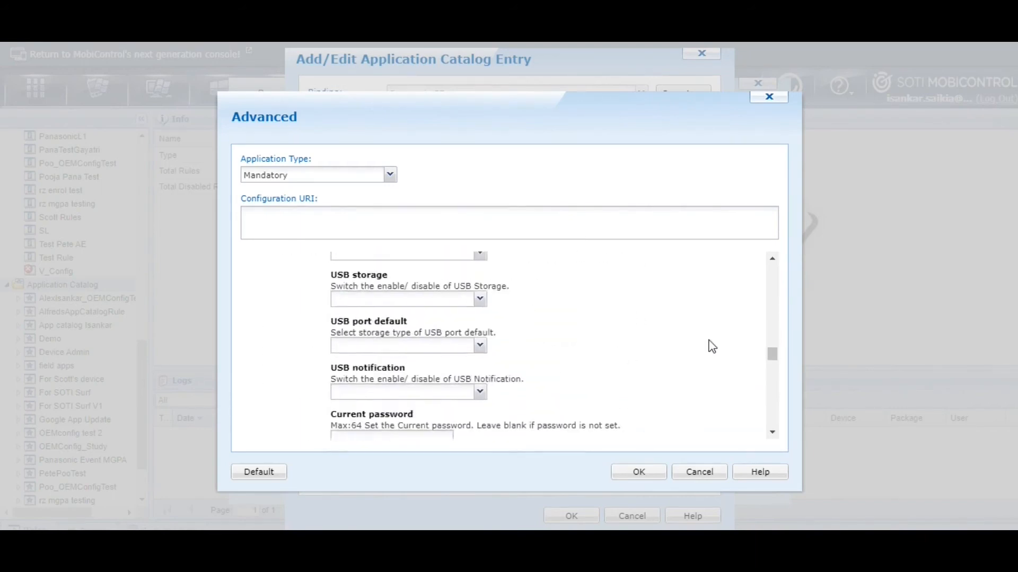
pyautogui.scroll(-3)
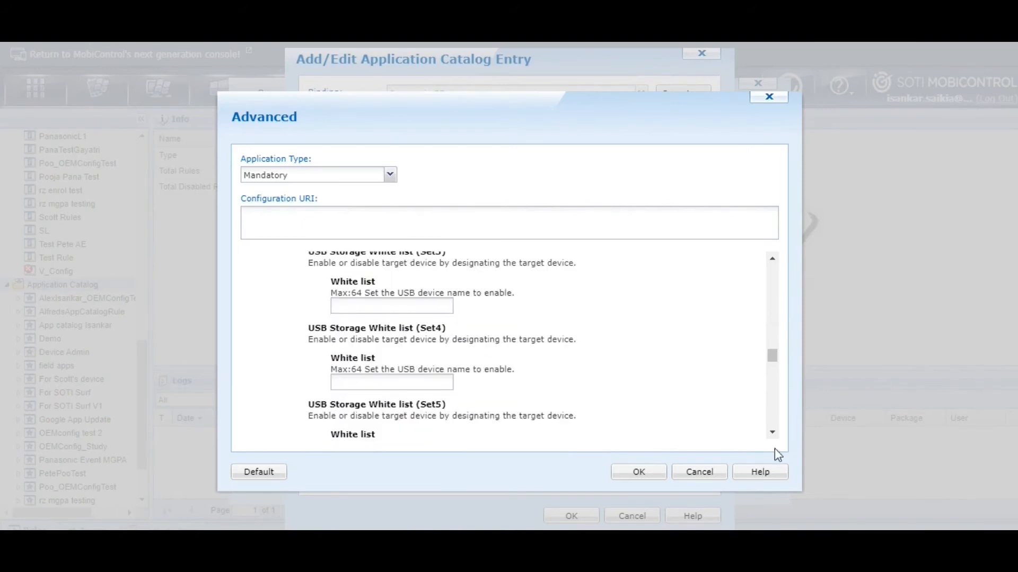
# - Scroll the configuration list down to the Short press left side key settings
pyautogui.click(771, 433)
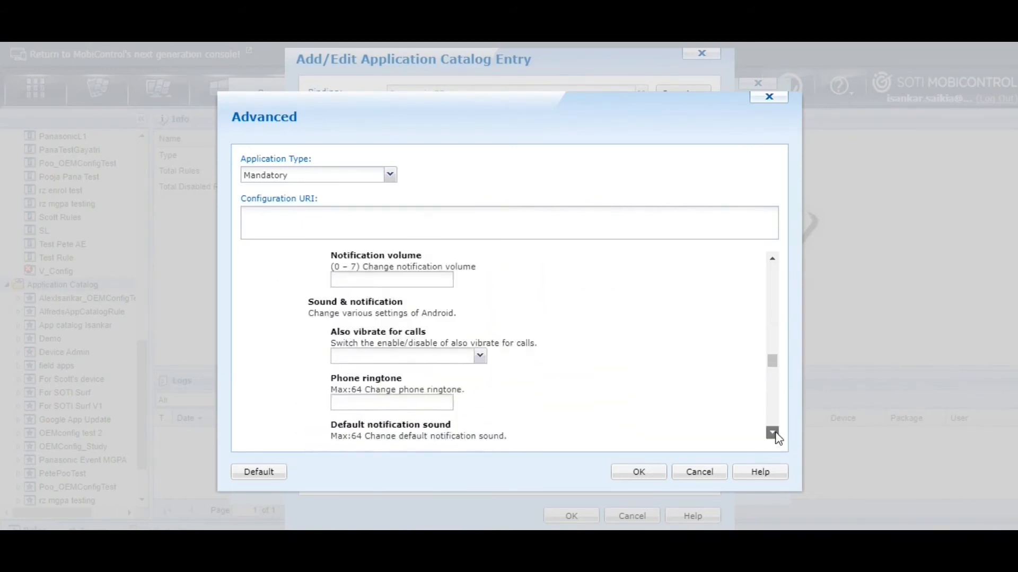
pyautogui.click(772, 433)
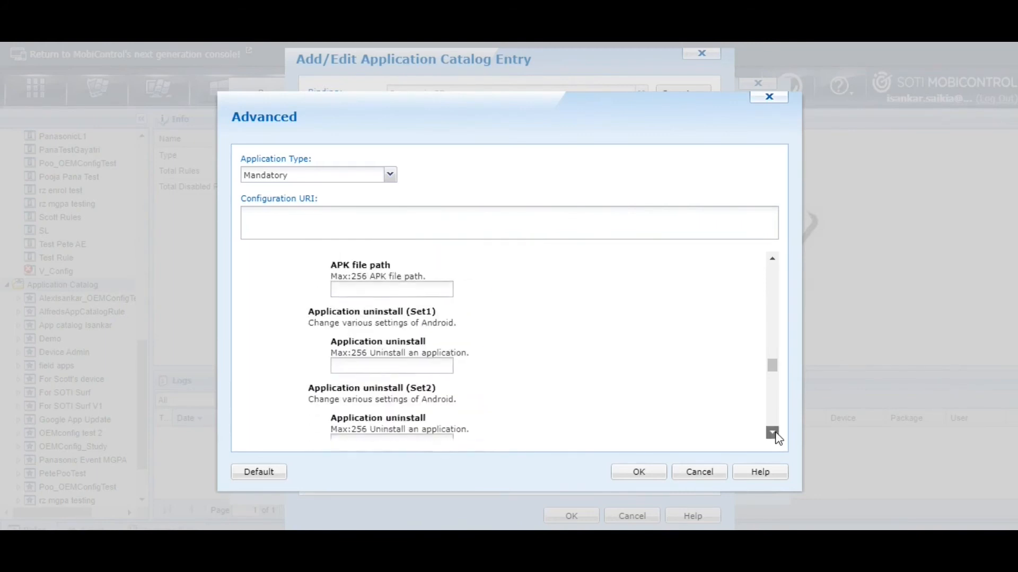
pyautogui.scroll(-3)
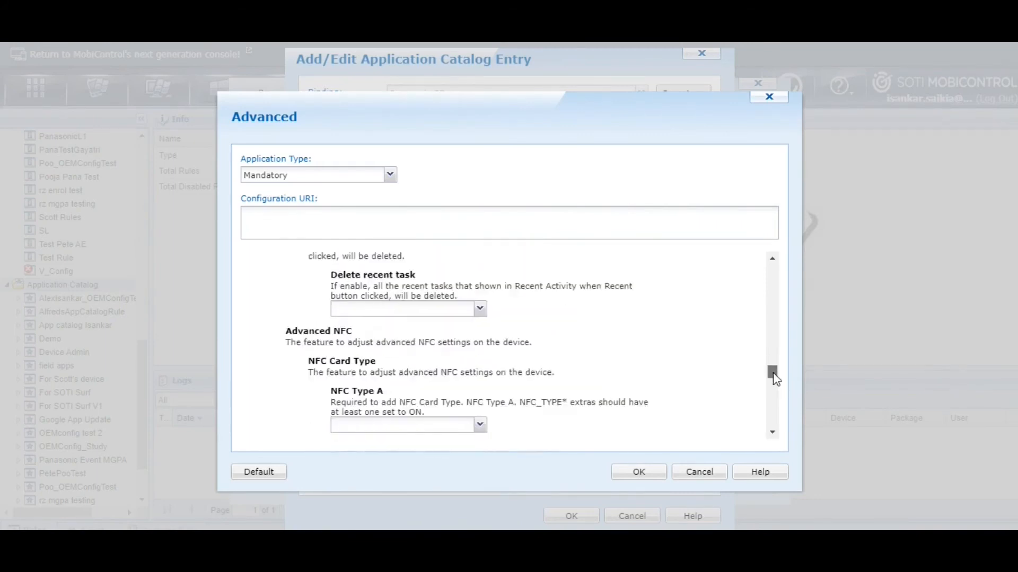
pyautogui.scroll(-3)
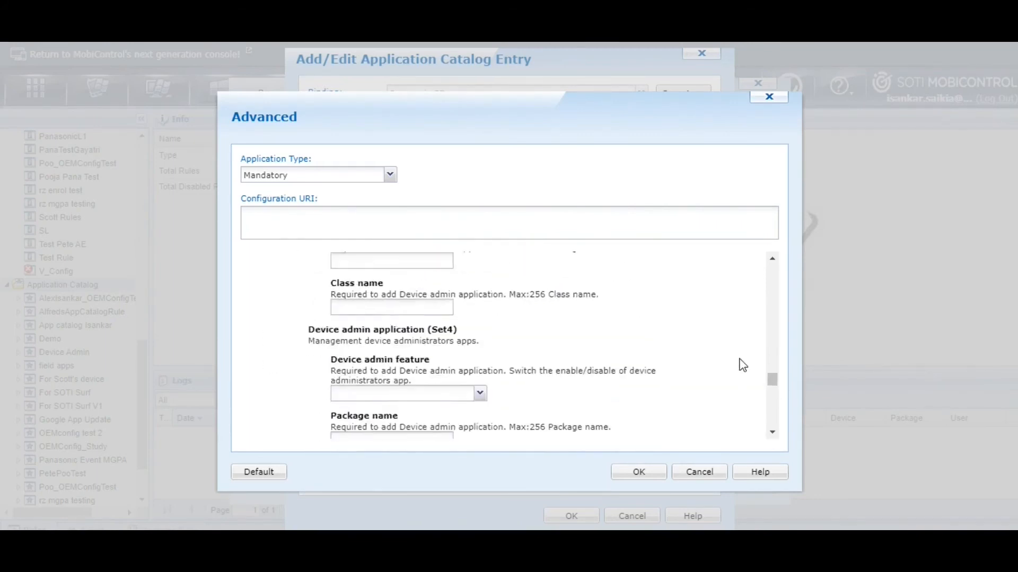
pyautogui.moveTo(772, 376); pyautogui.dragTo(772, 386)
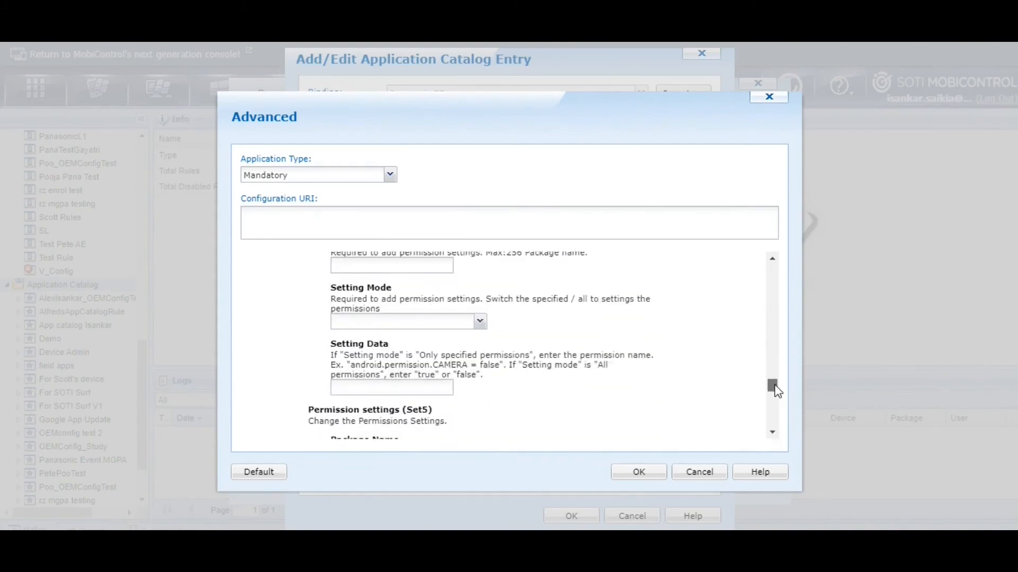
pyautogui.moveTo(772, 386); pyautogui.dragTo(772, 412)
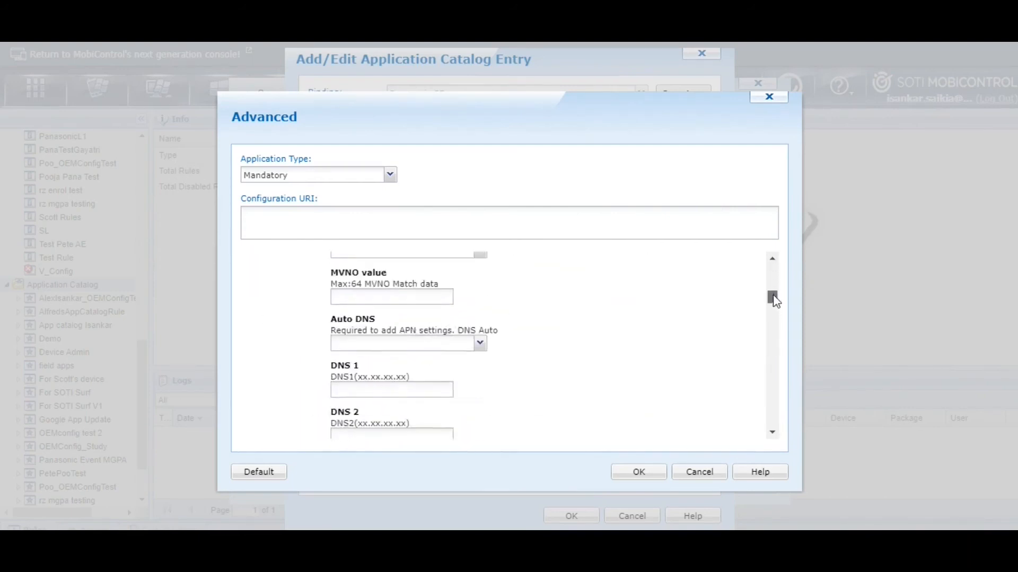
pyautogui.scroll(-3)
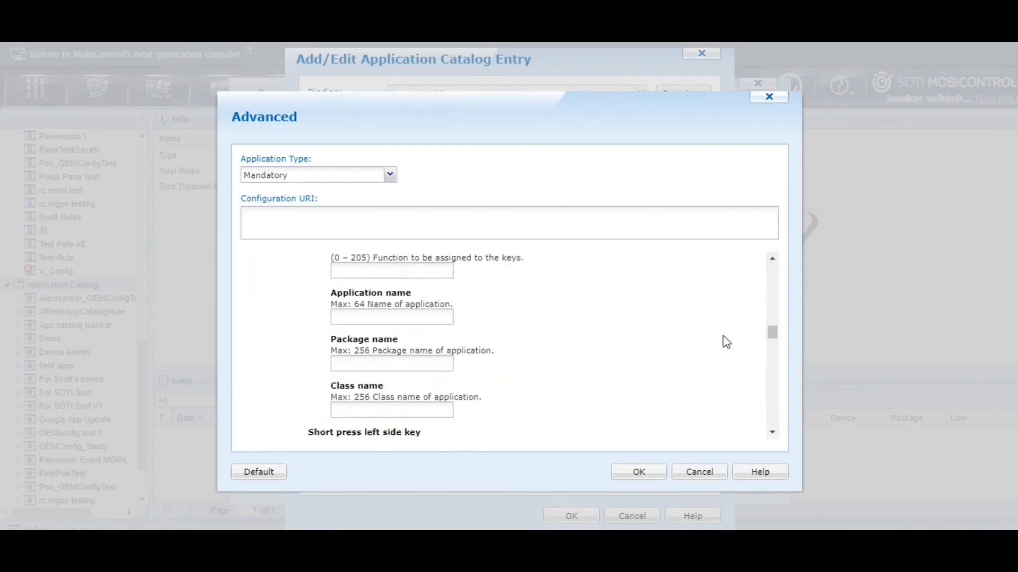
pyautogui.scroll(-3)
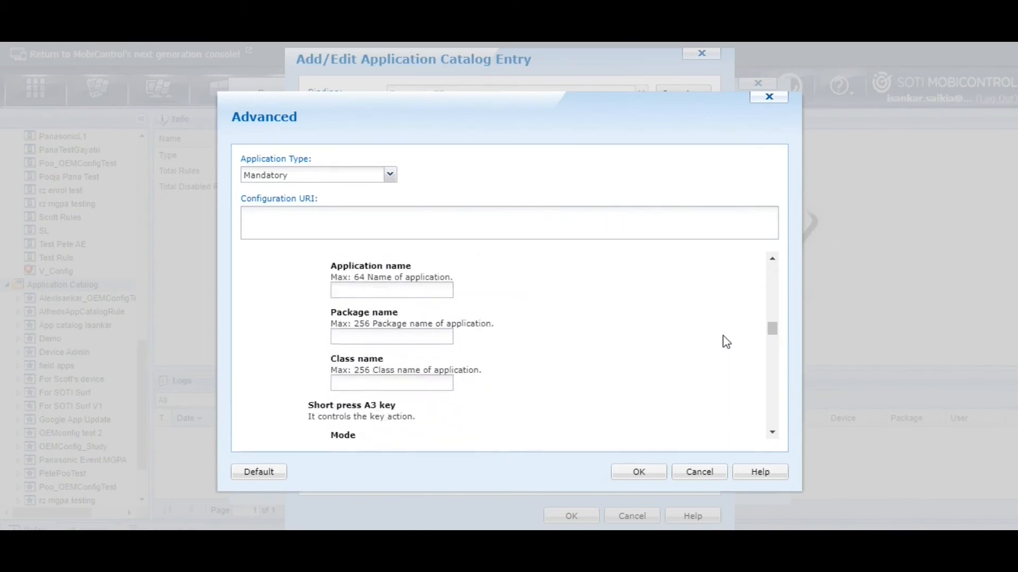
pyautogui.scroll(-3)
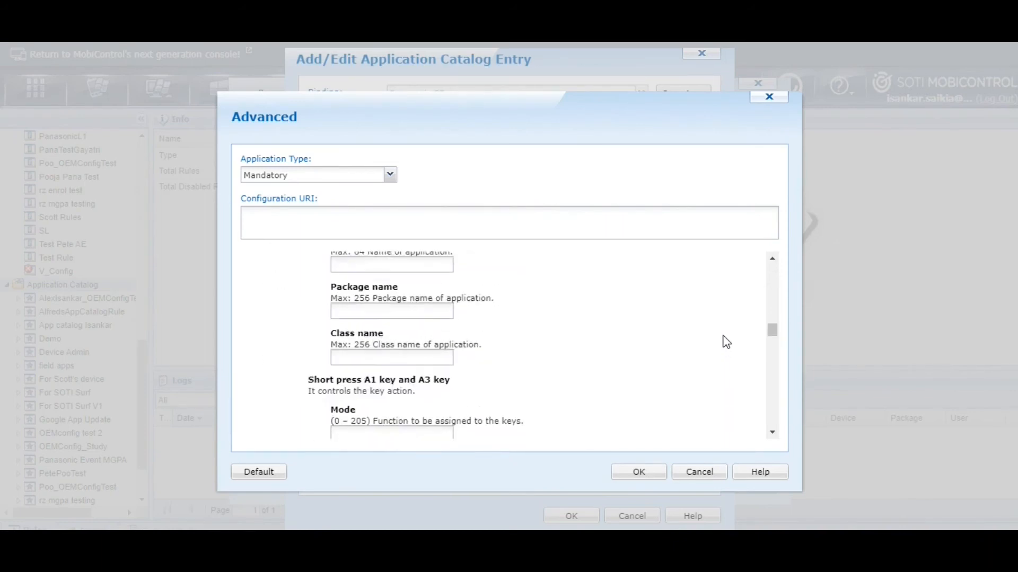
pyautogui.scroll(-3)
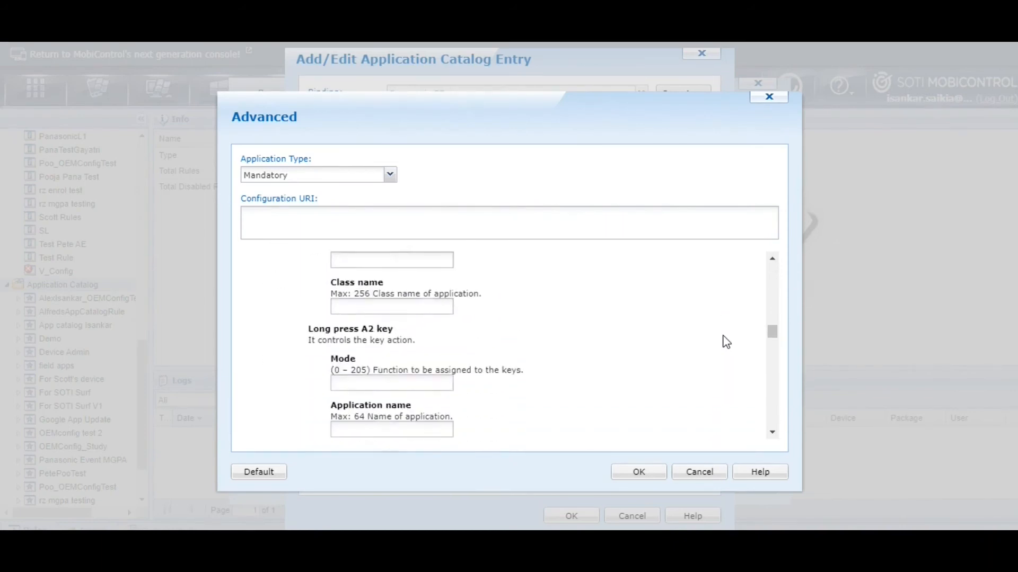
pyautogui.scroll(-3)
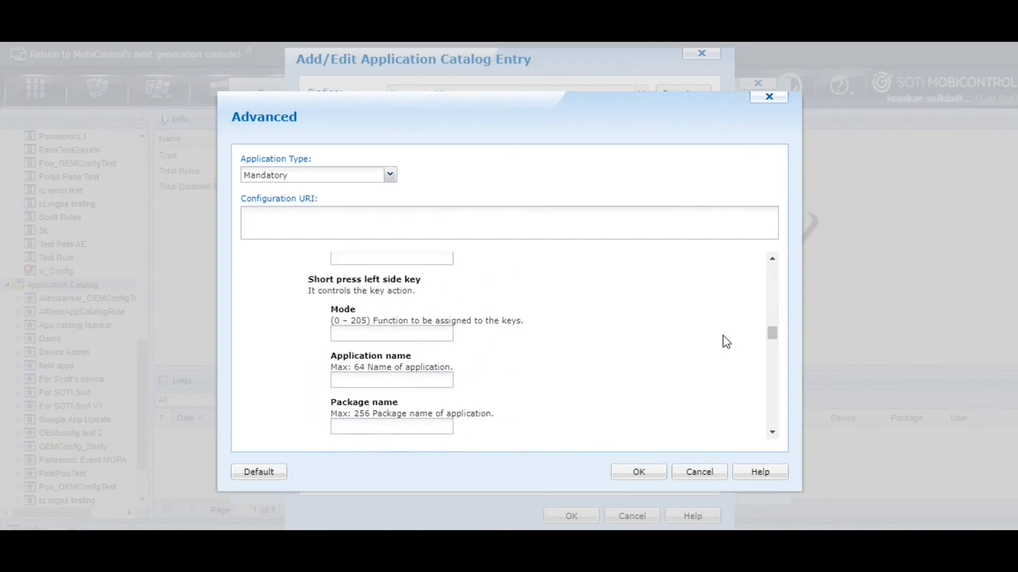
# - Enter Mode 17 for the short-press left, short-press right and long-press right side keys
pyautogui.click(391, 334)
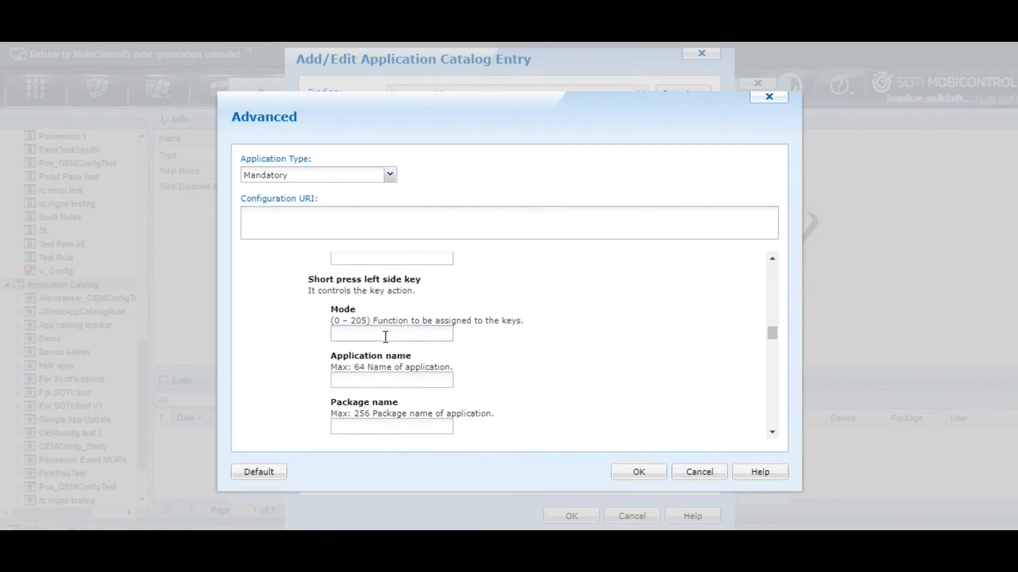
pyautogui.write('17')
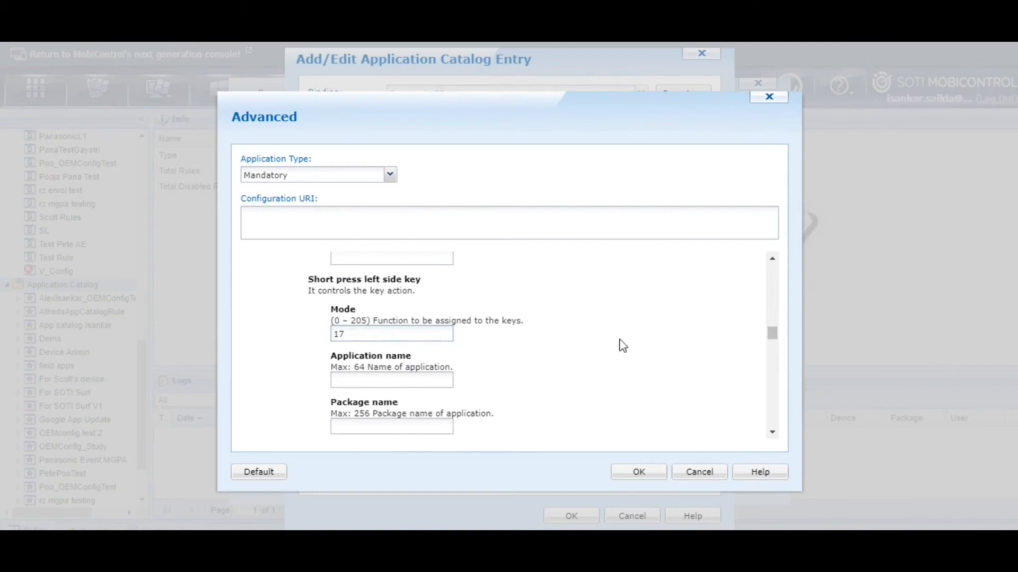
pyautogui.scroll(-3)
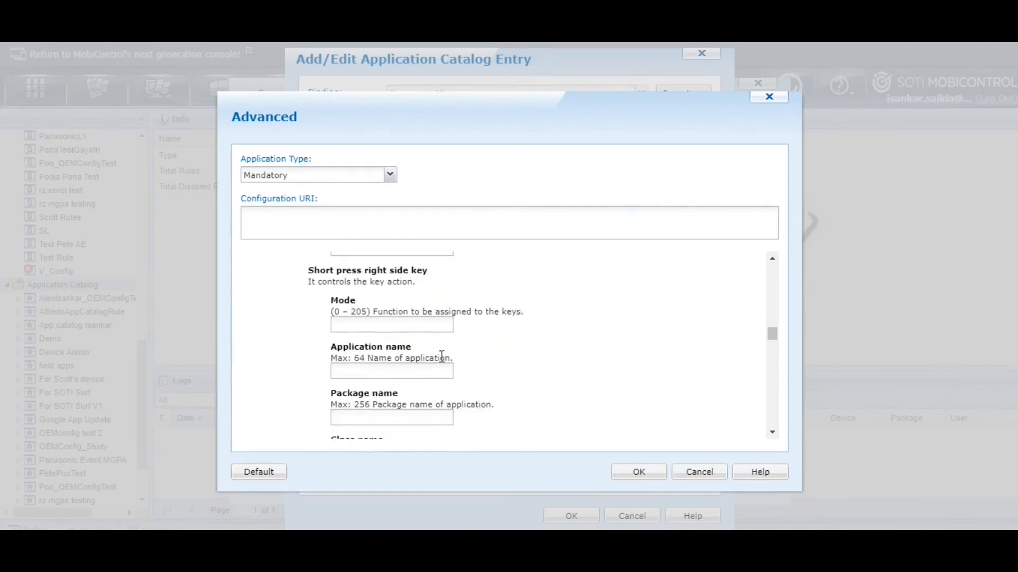
pyautogui.write('17')
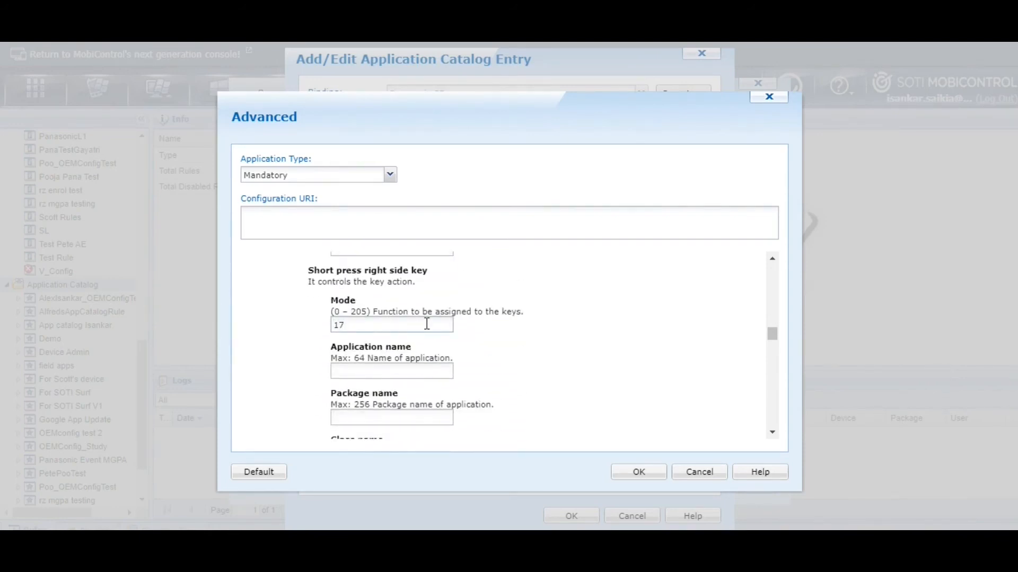
pyautogui.scroll(-3)
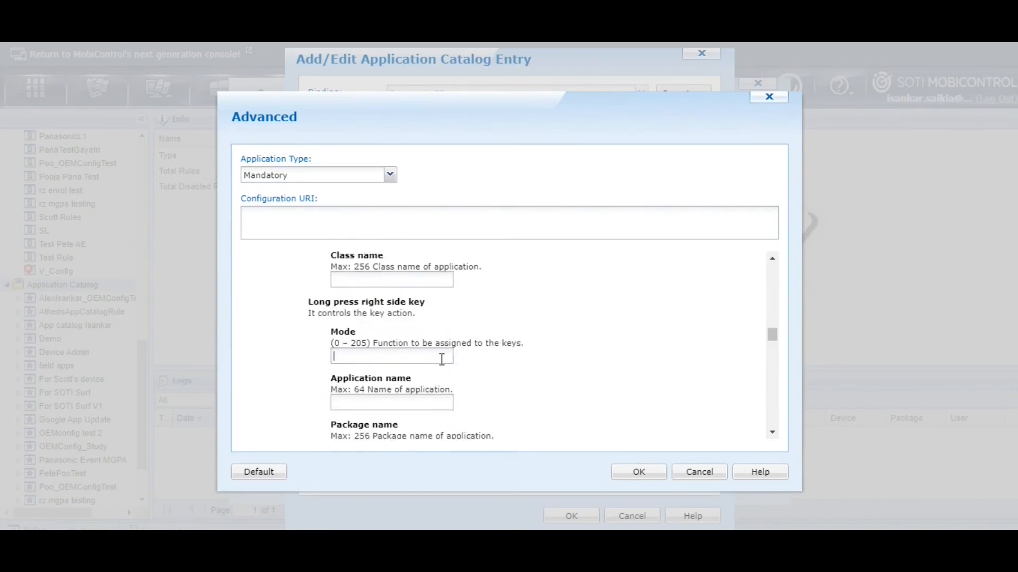
pyautogui.write('17')
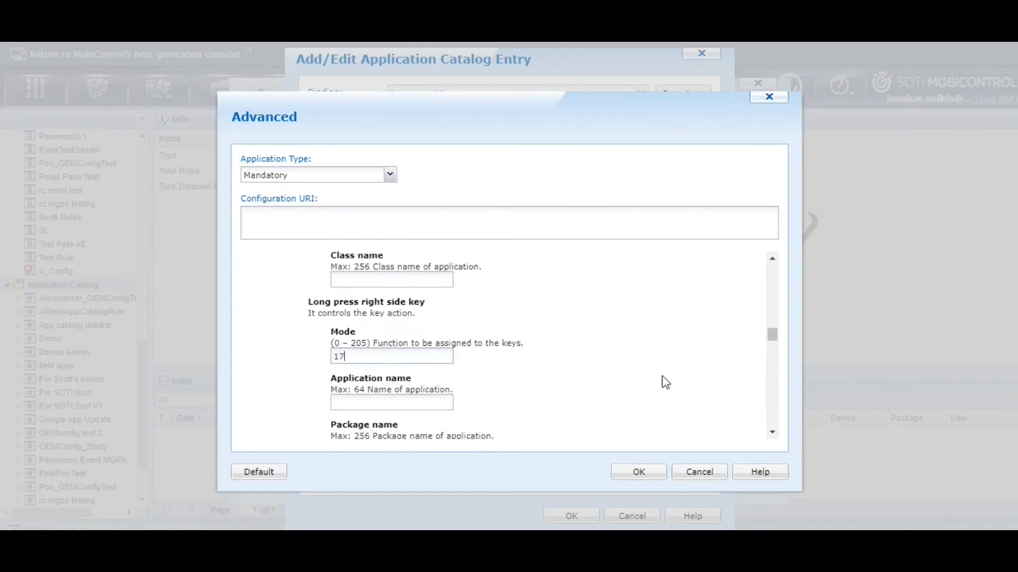
# - Set the Recent and Back buttons to DISABLE under Settings UI Button
pyautogui.scroll(-3)
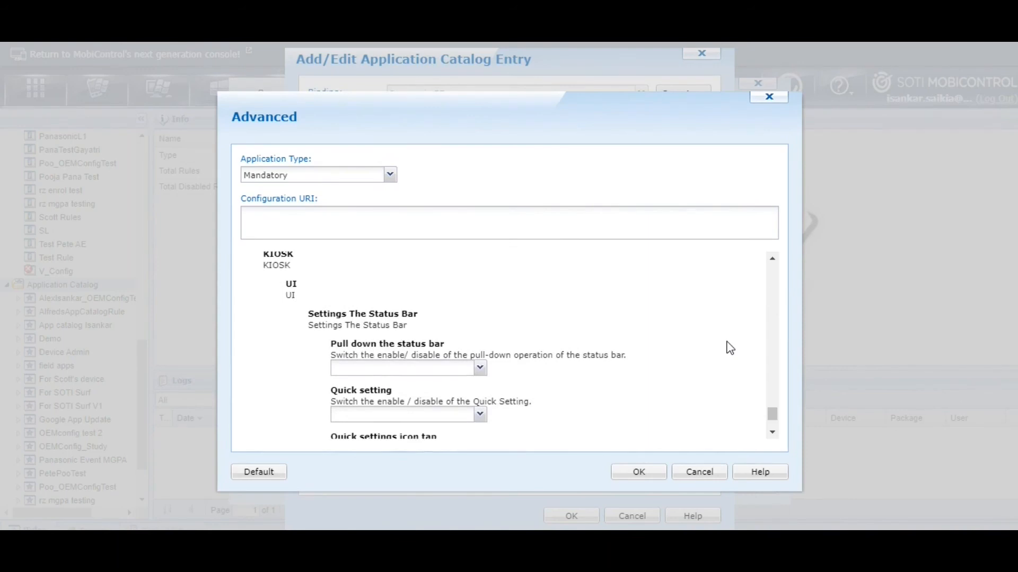
pyautogui.scroll(-3)
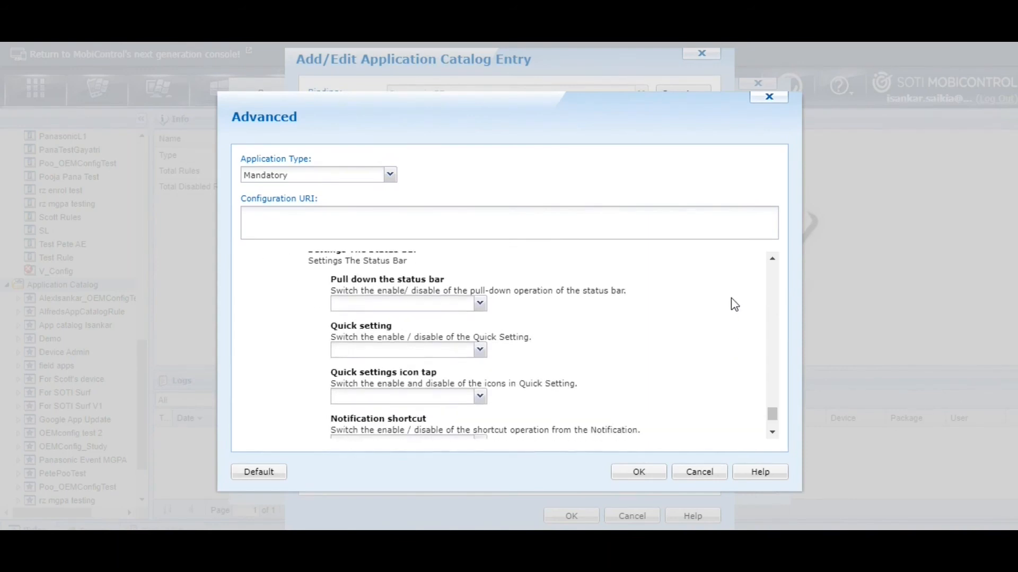
pyautogui.scroll(-3)
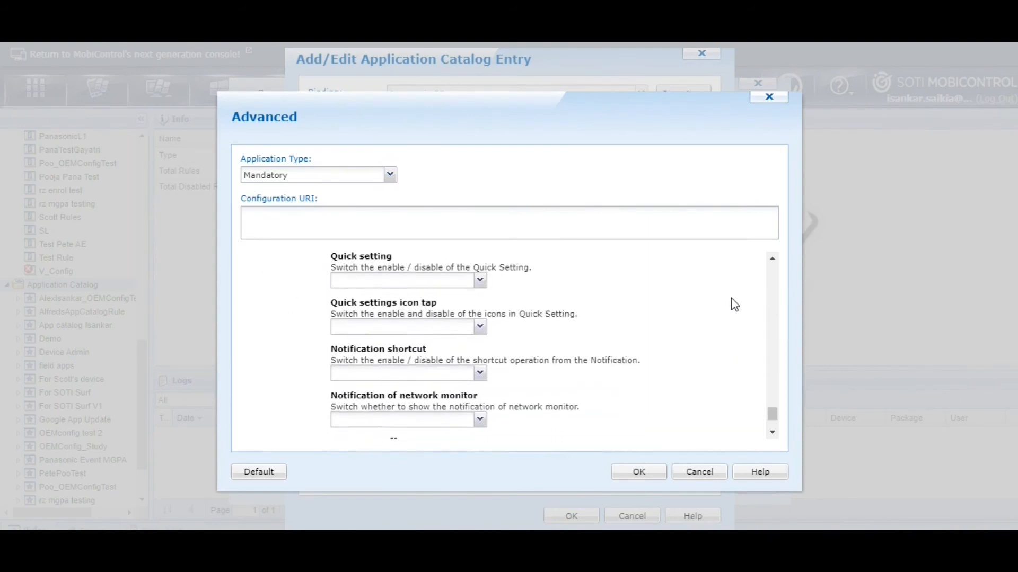
pyautogui.scroll(-3)
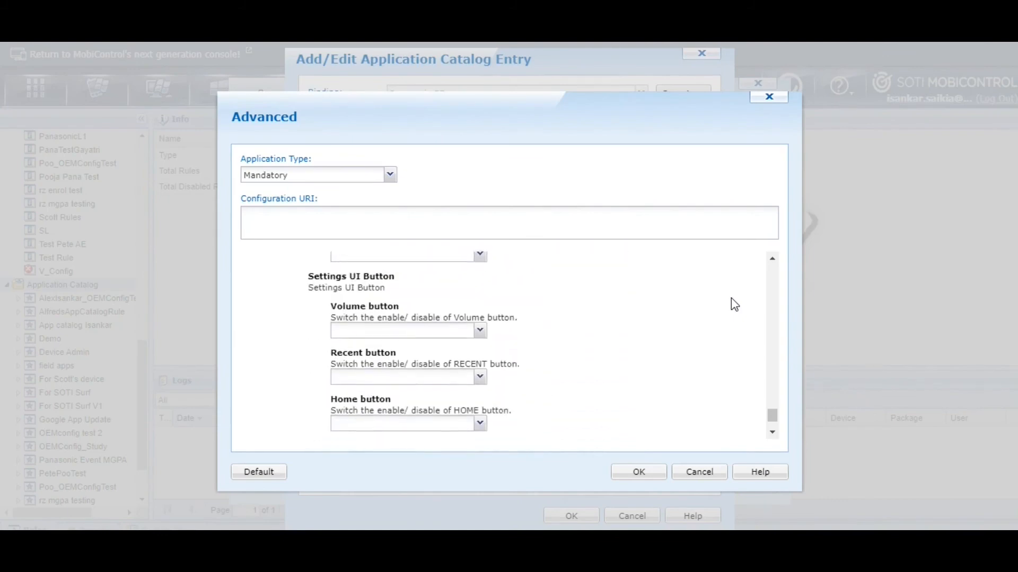
pyautogui.scroll(-3)
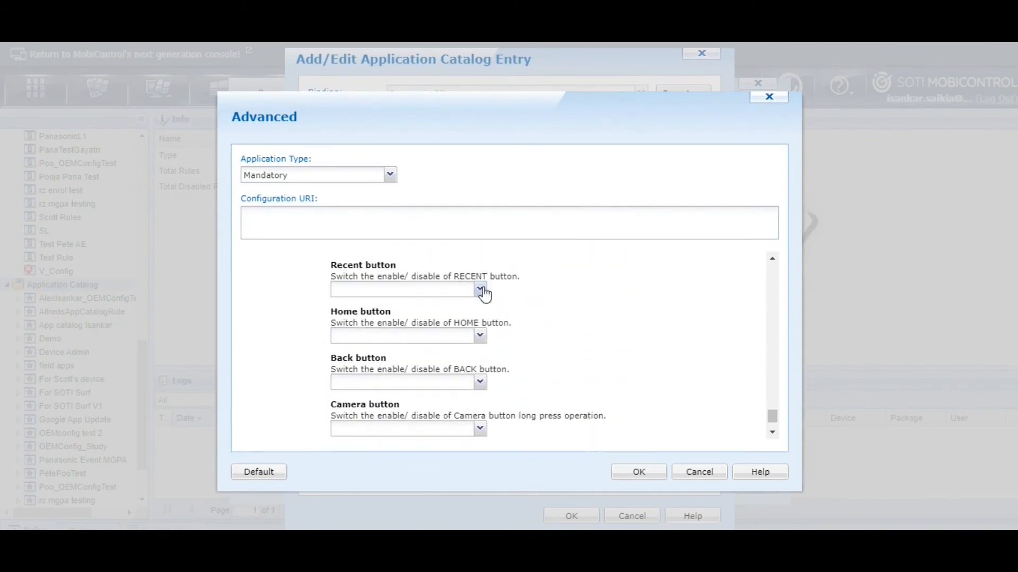
pyautogui.click(479, 290)
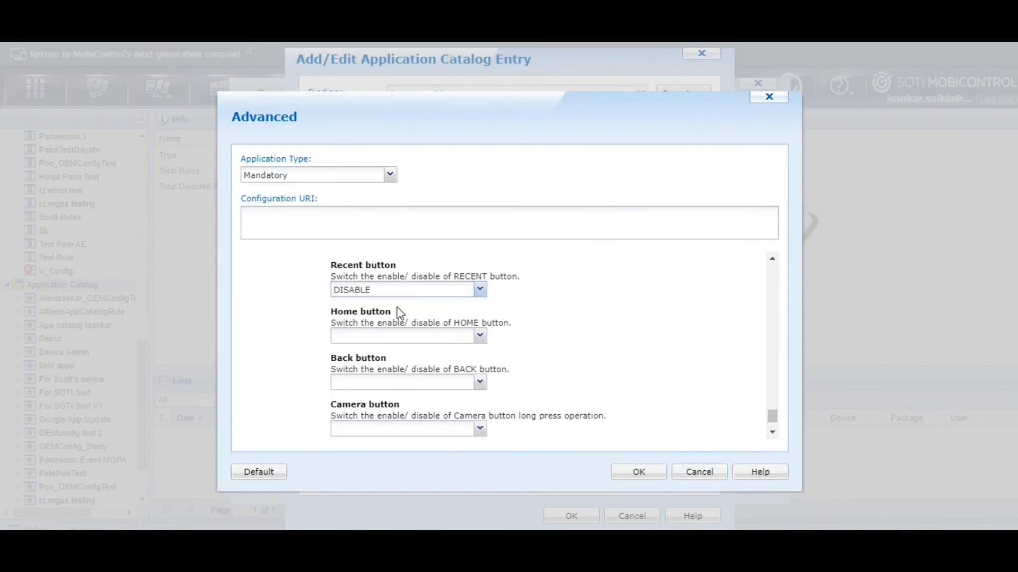
pyautogui.moveTo(483, 391)
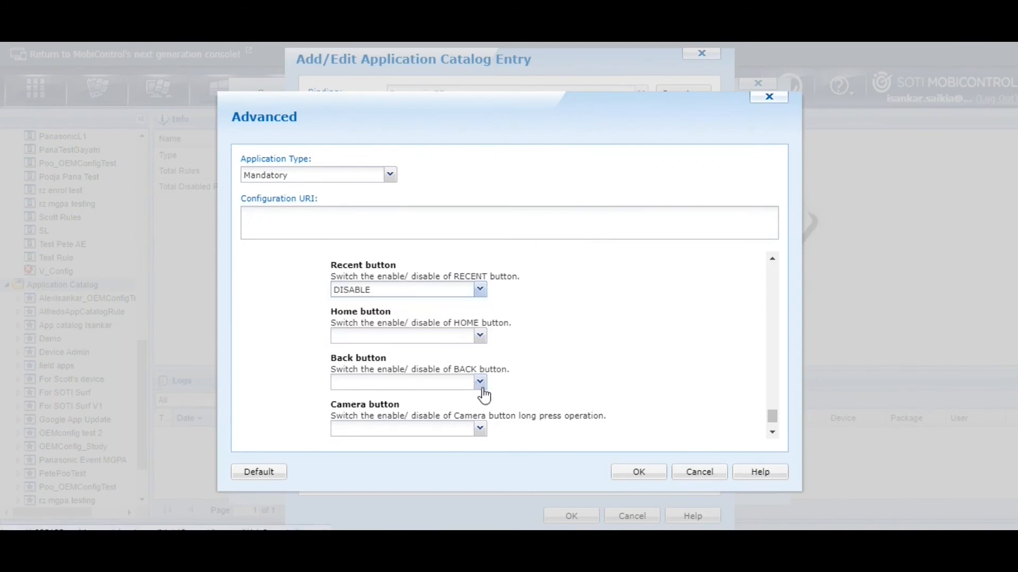
pyautogui.click(479, 381)
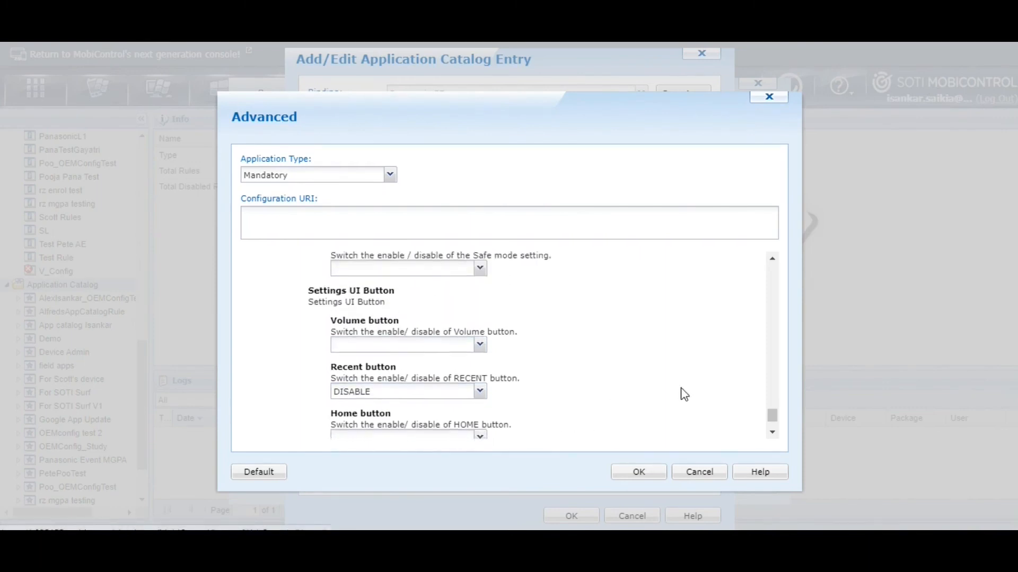
pyautogui.scroll(-3)
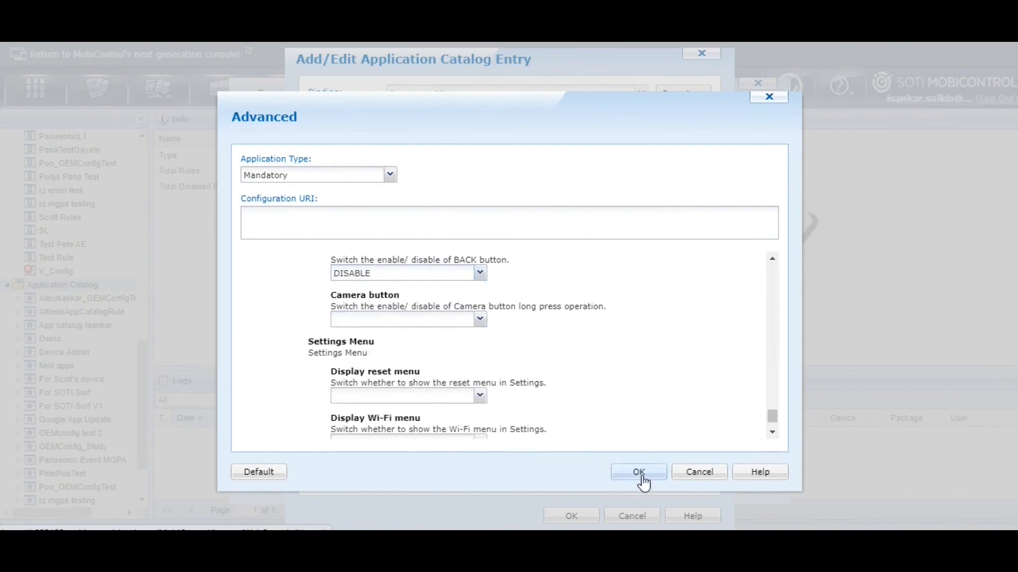
# - Confirm both dialogs to list TOUGHBOOK OEMConfig 2.0.0 as a mandatory app
pyautogui.click(638, 471)
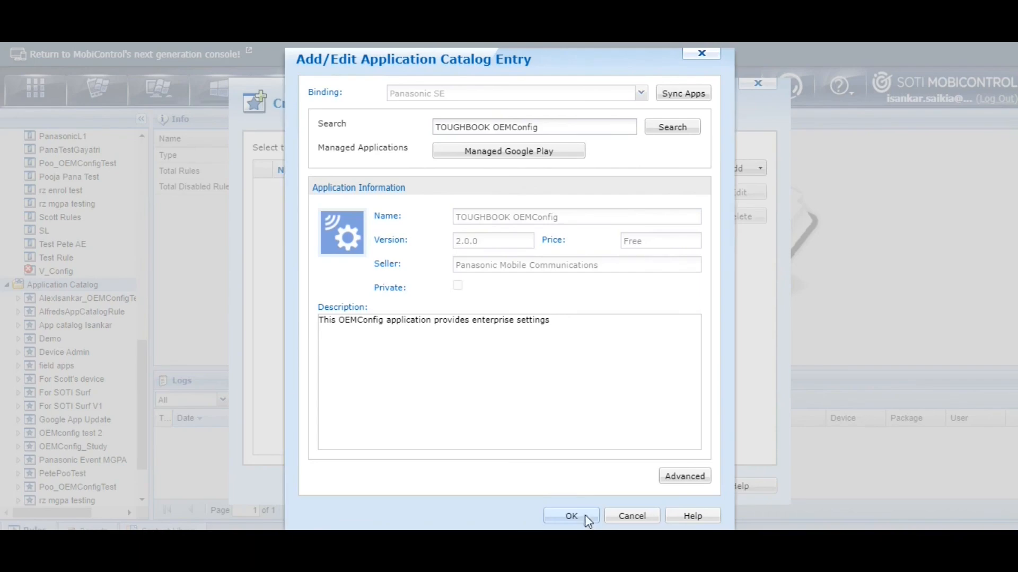
pyautogui.click(571, 515)
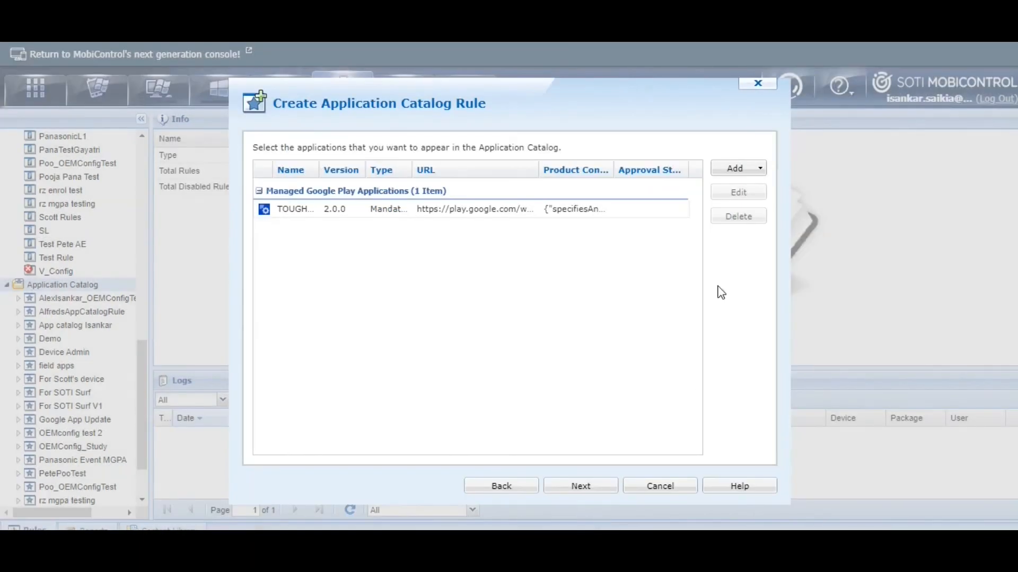
pyautogui.moveTo(581, 487)
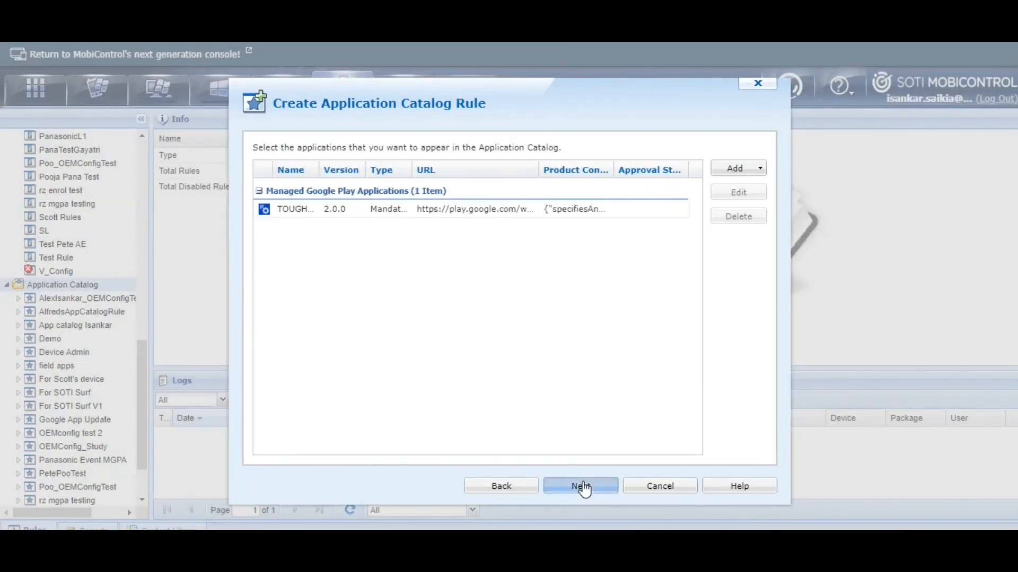
# - Advance to targeting and show the two devices in Isankar's test devices group under PSSNA
pyautogui.click(581, 486)
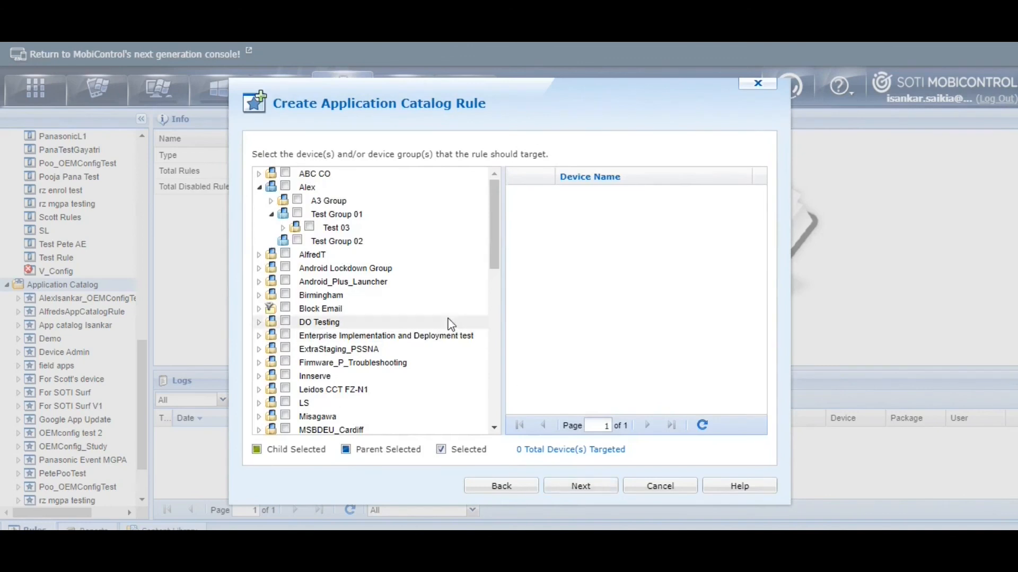
pyautogui.scroll(-3)
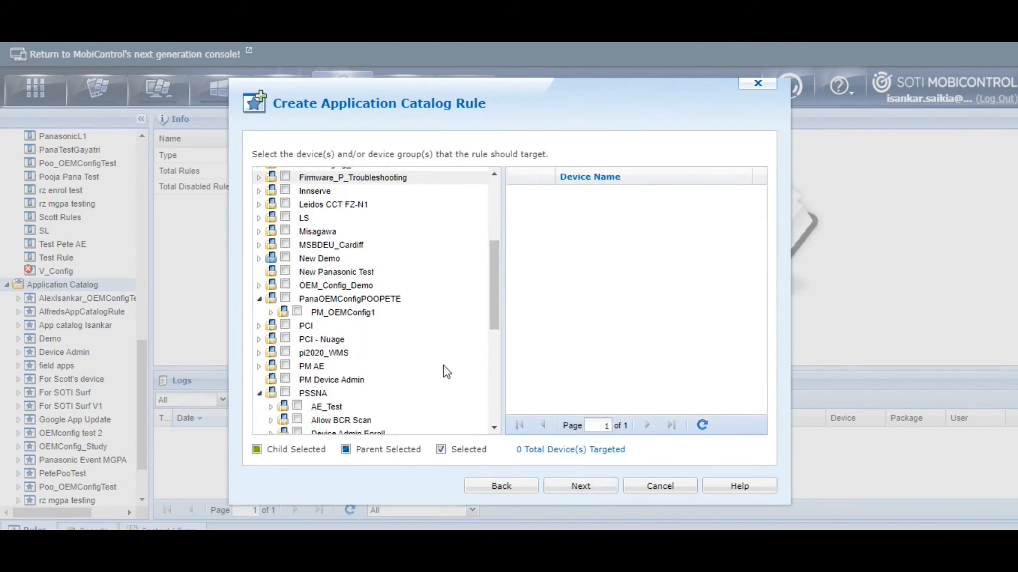
pyautogui.scroll(-3)
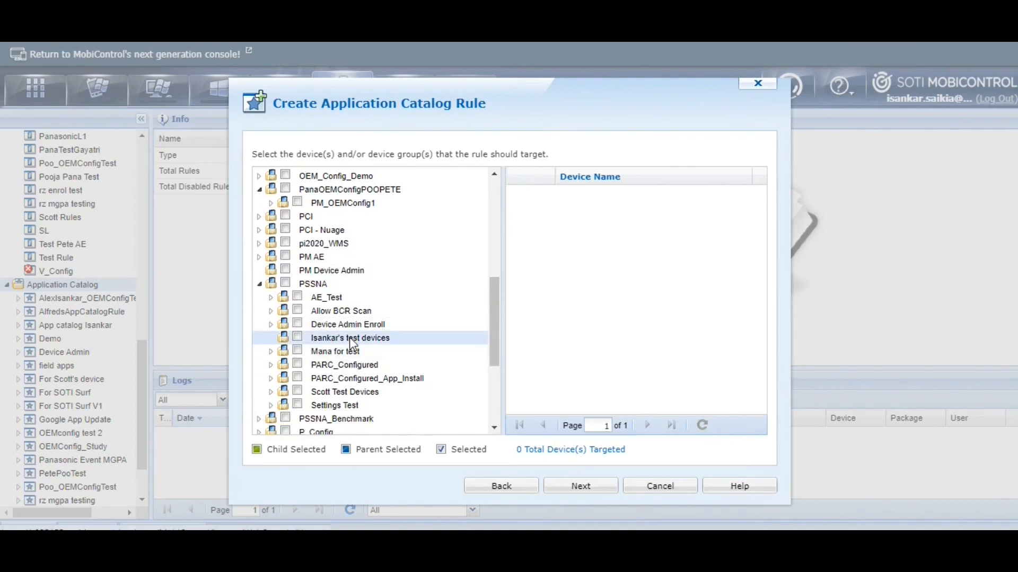
pyautogui.click(350, 337)
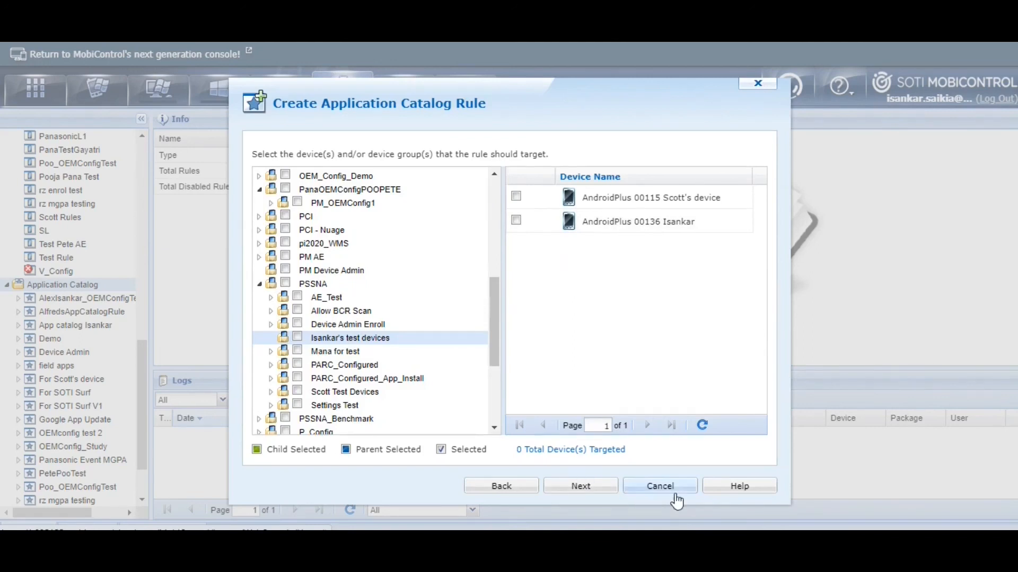
pyautogui.moveTo(811, 375)
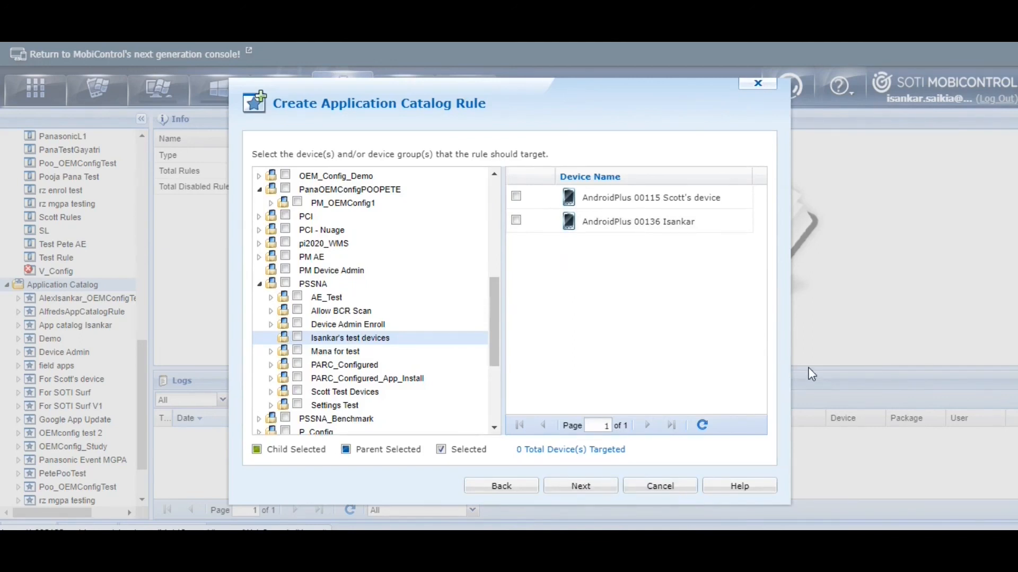
pyautogui.moveTo(826, 373)
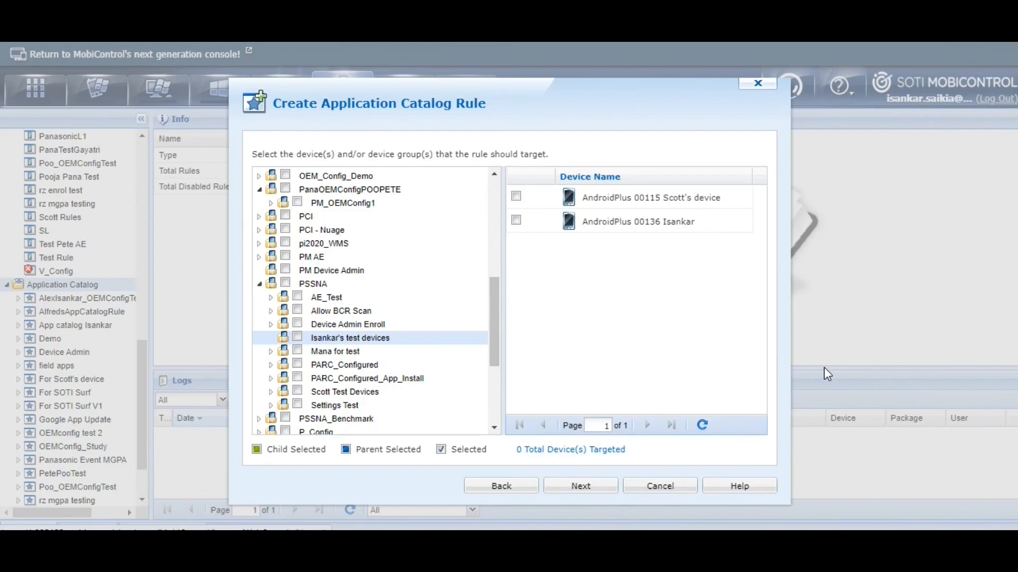